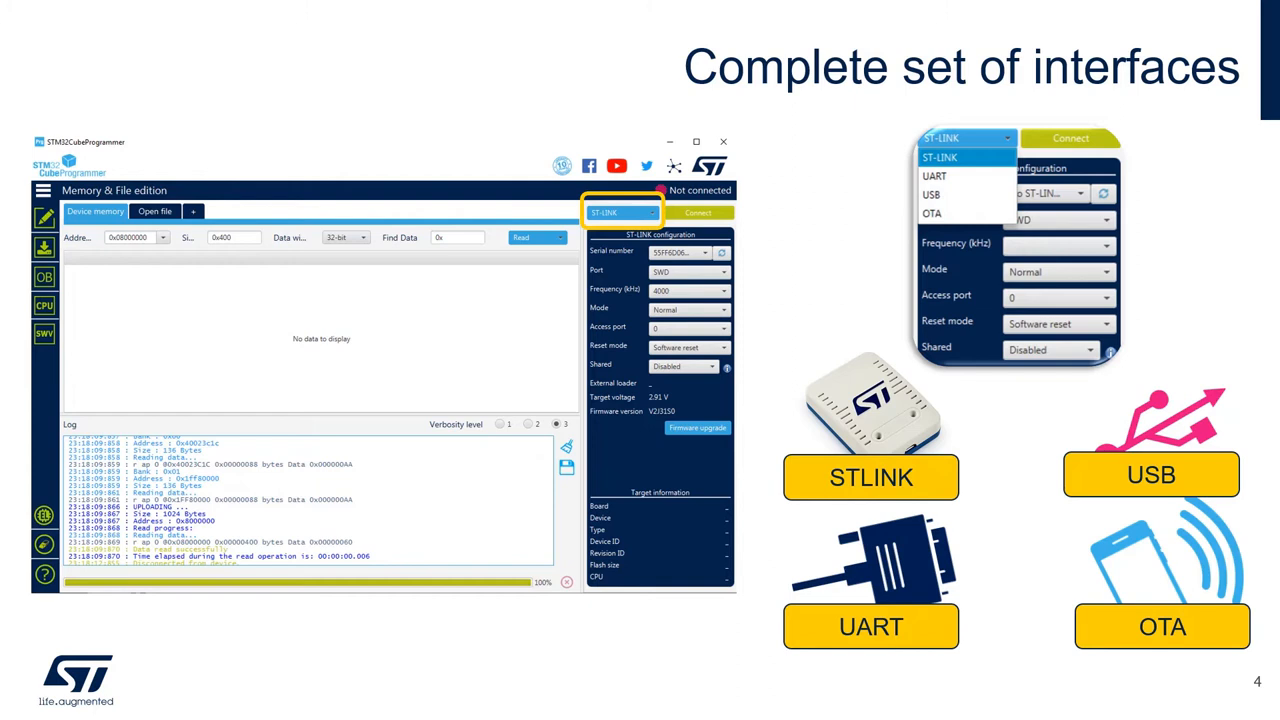
# Advance past the interfaces overview slide to the live STM32CubeProgrammer Memory & File edition demo
pyautogui.press('right')
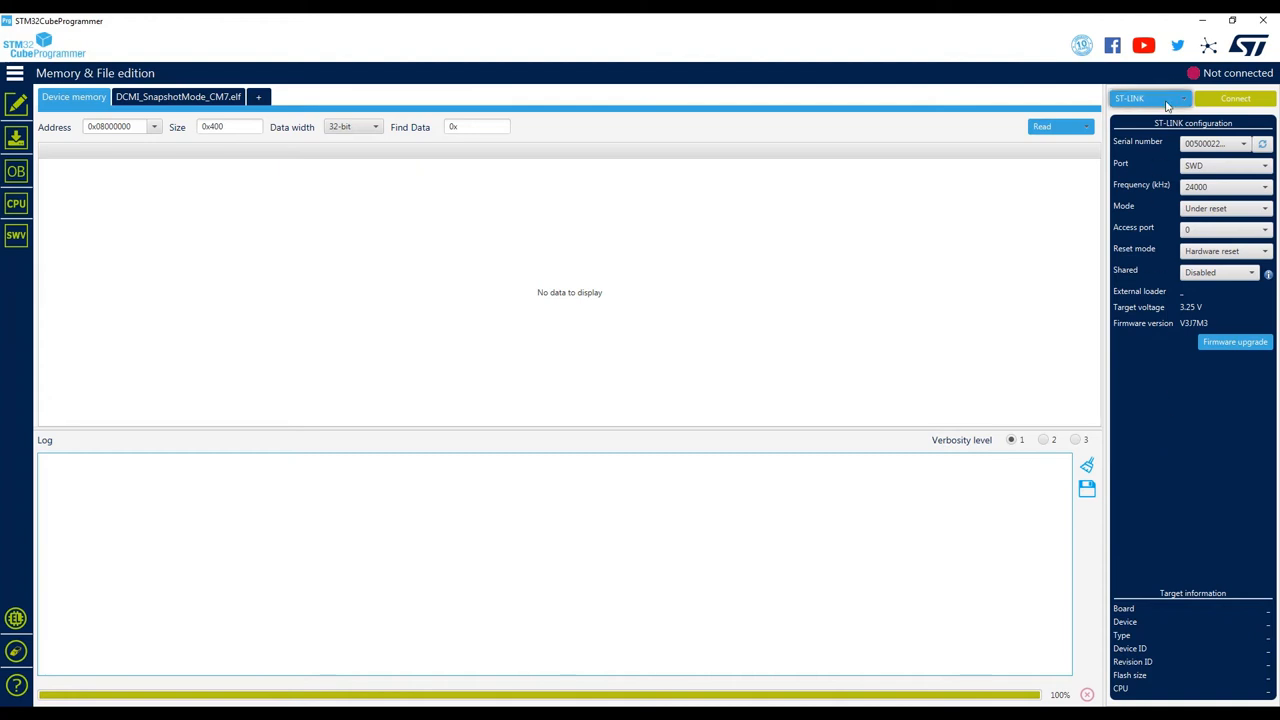
pyautogui.click(1150, 98)
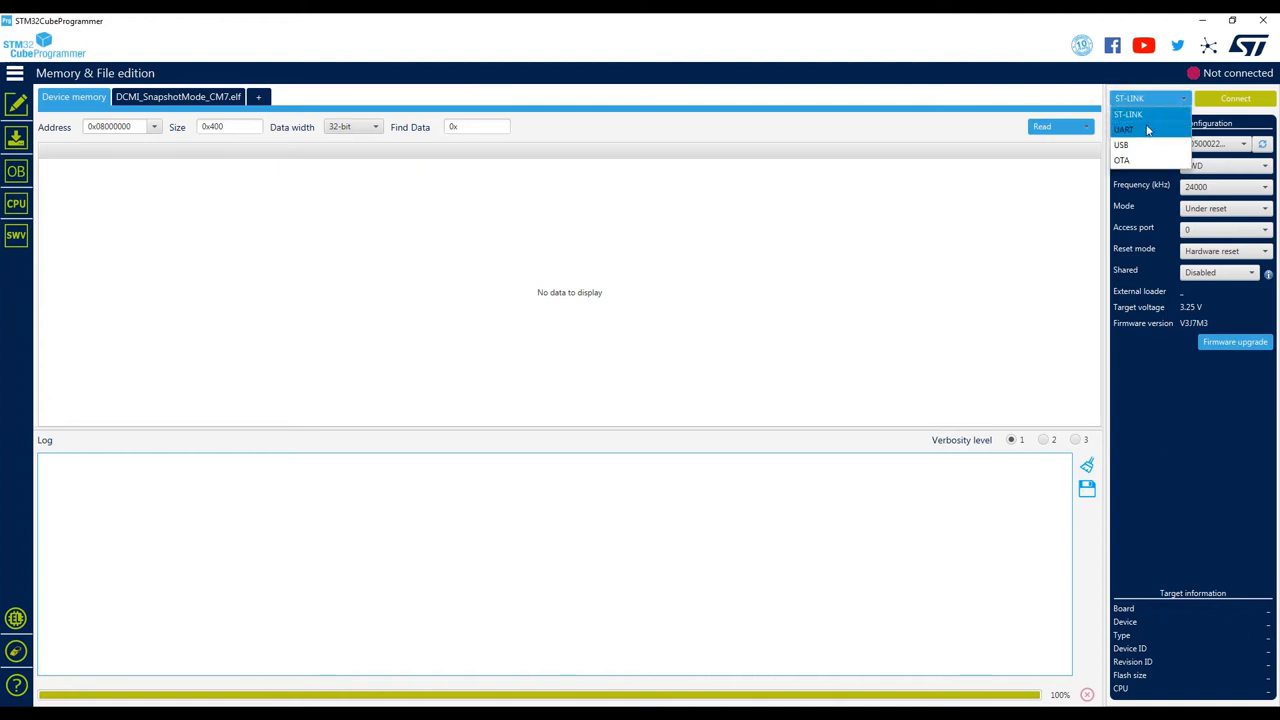
pyautogui.moveTo(1145, 145)
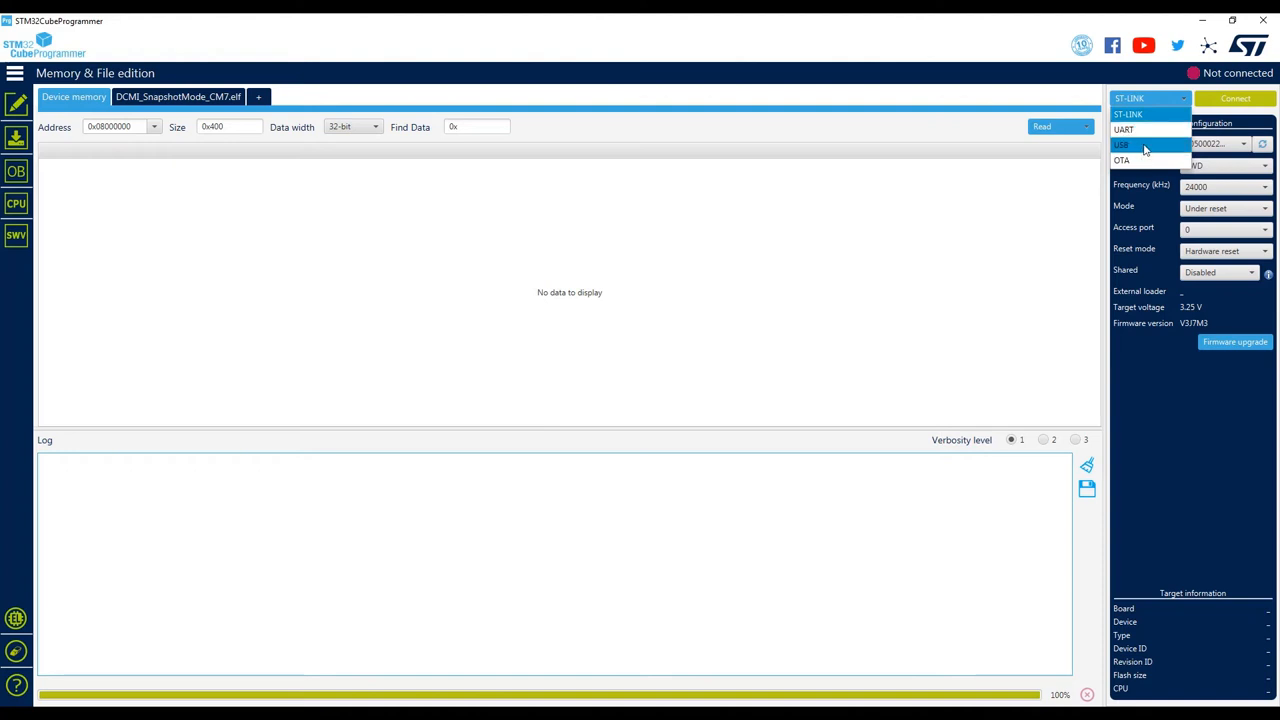
pyautogui.moveTo(1122, 161)
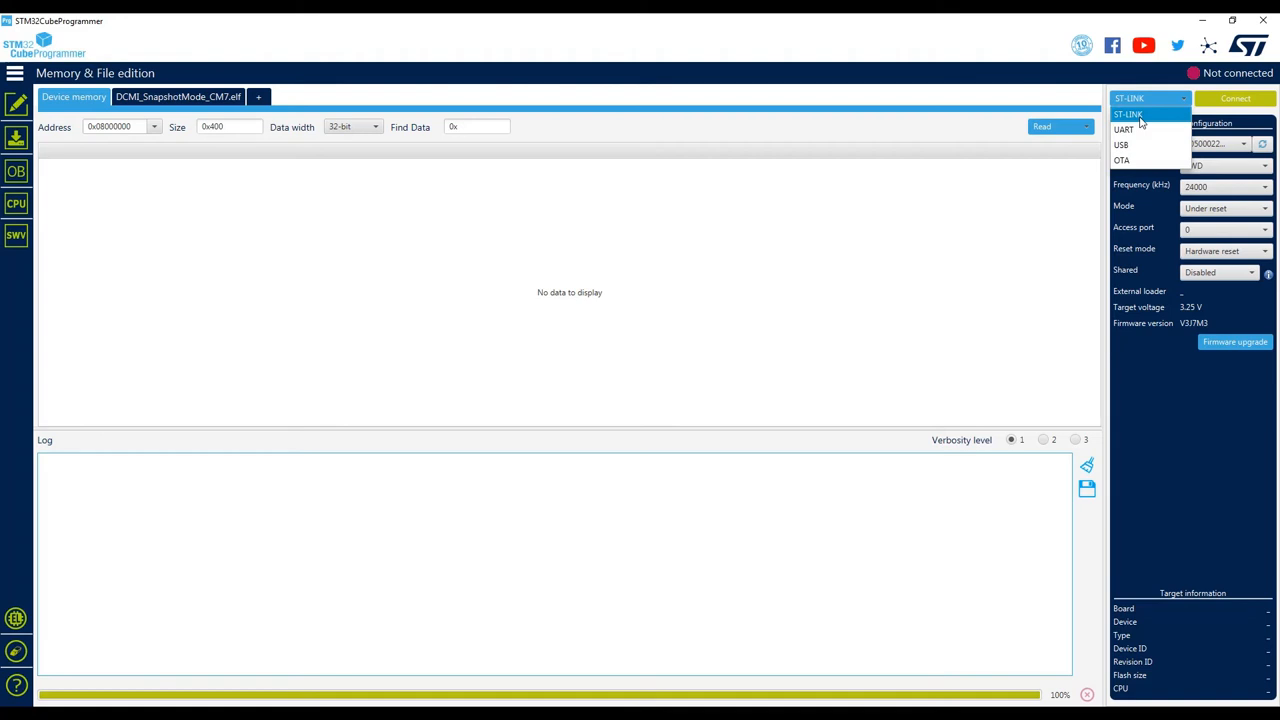
pyautogui.click(1128, 113)
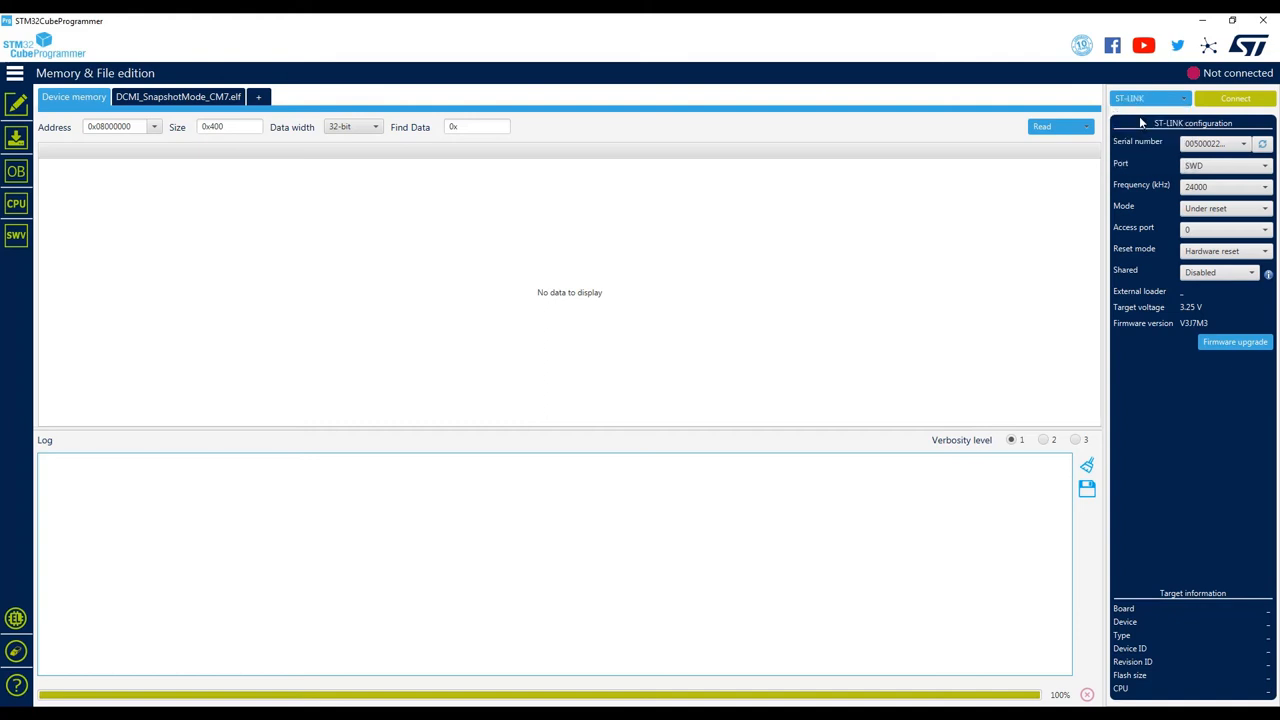
pyautogui.moveTo(1195, 130)
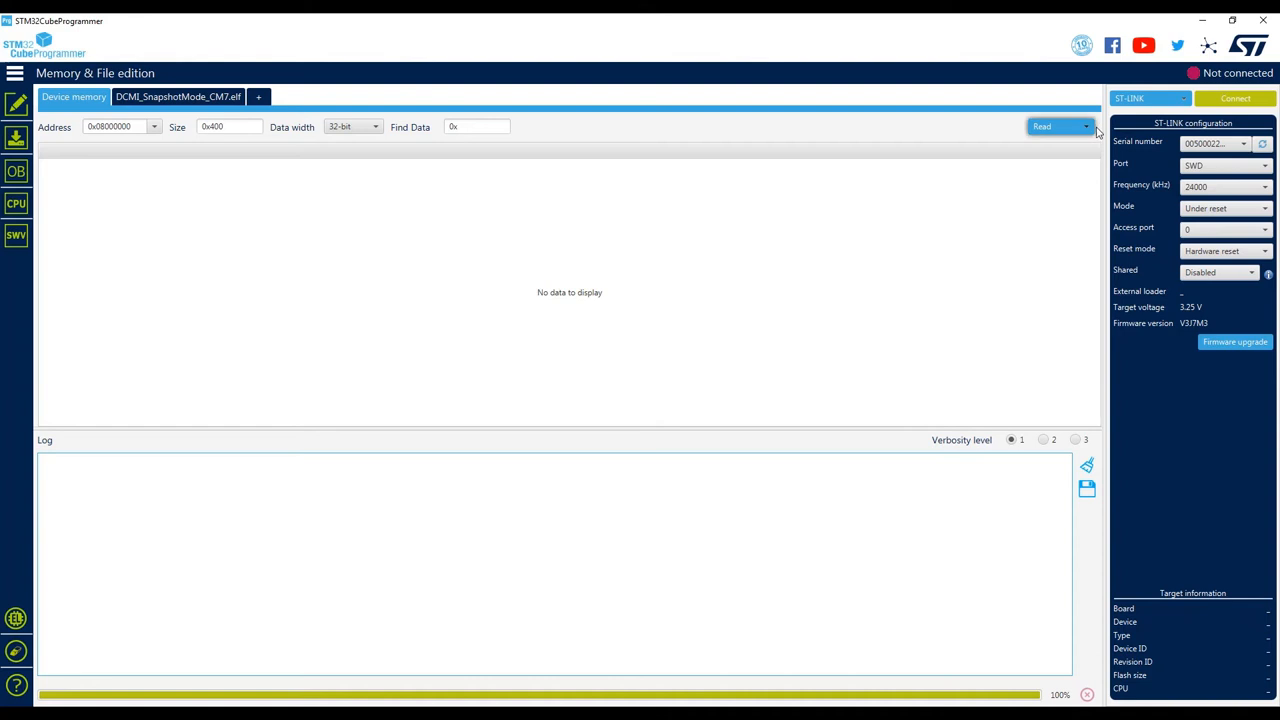
pyautogui.click(1183, 98)
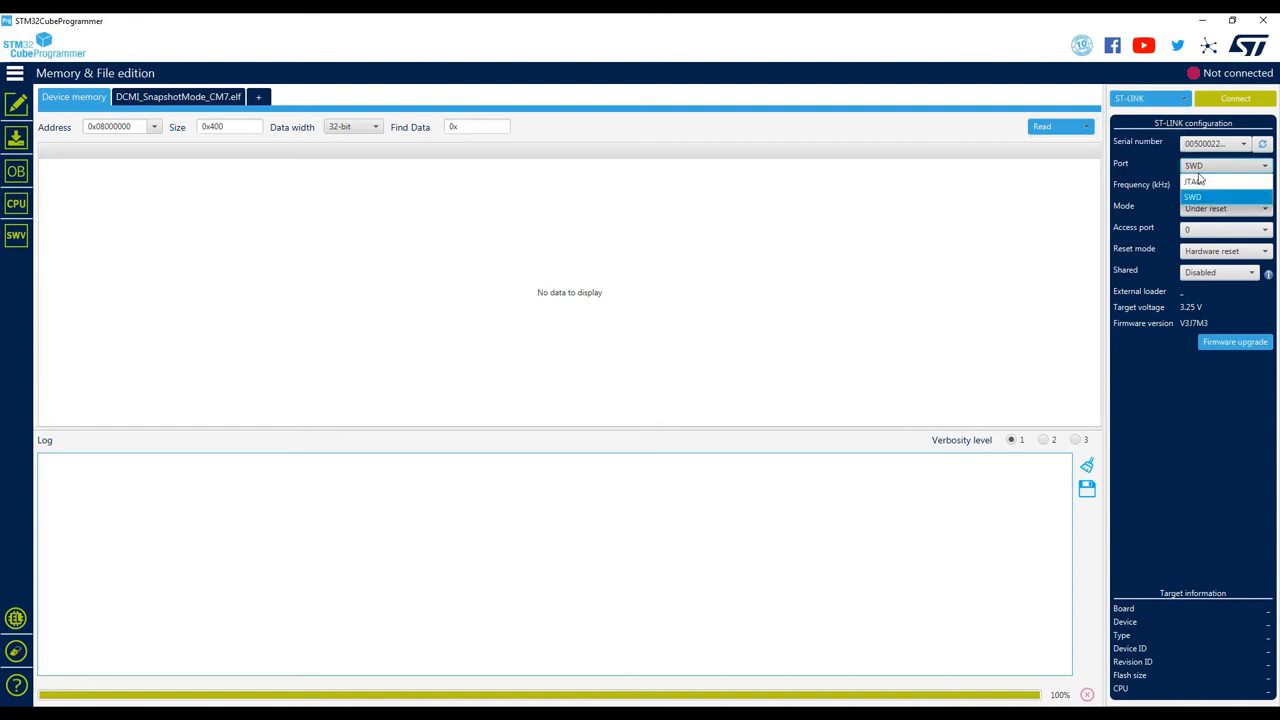
pyautogui.moveTo(1213, 200)
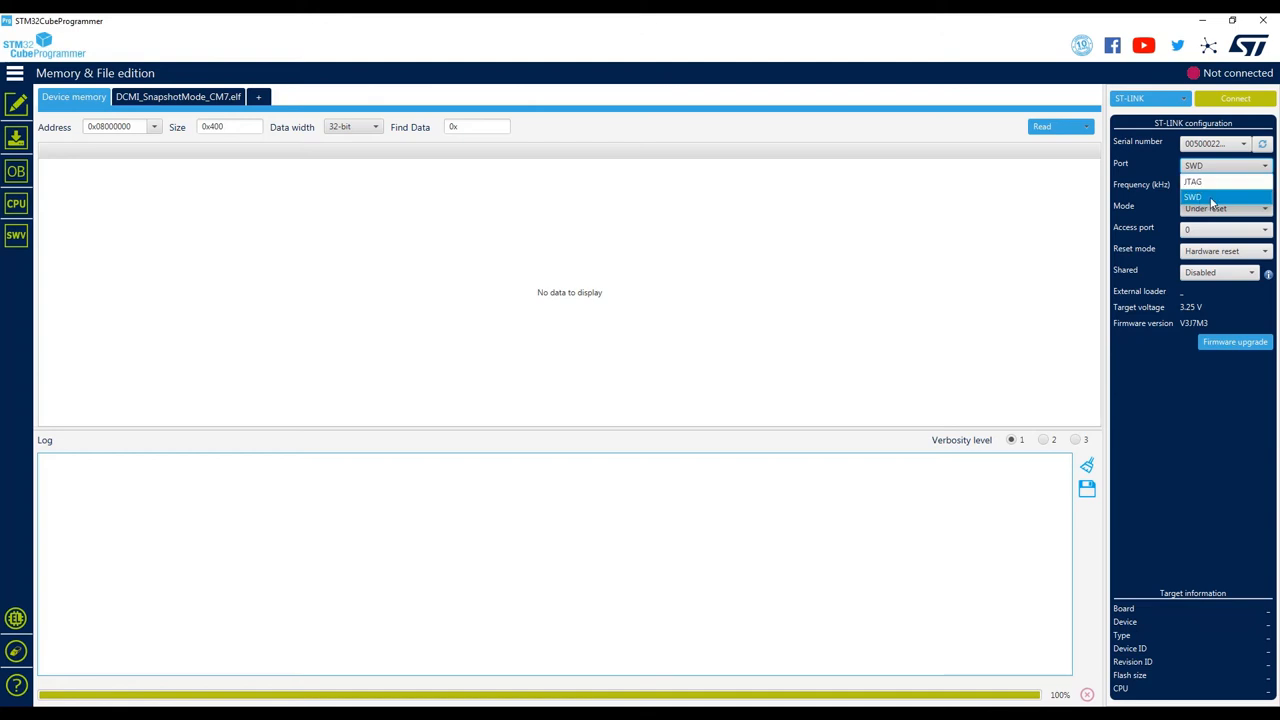
pyautogui.moveTo(1197, 181)
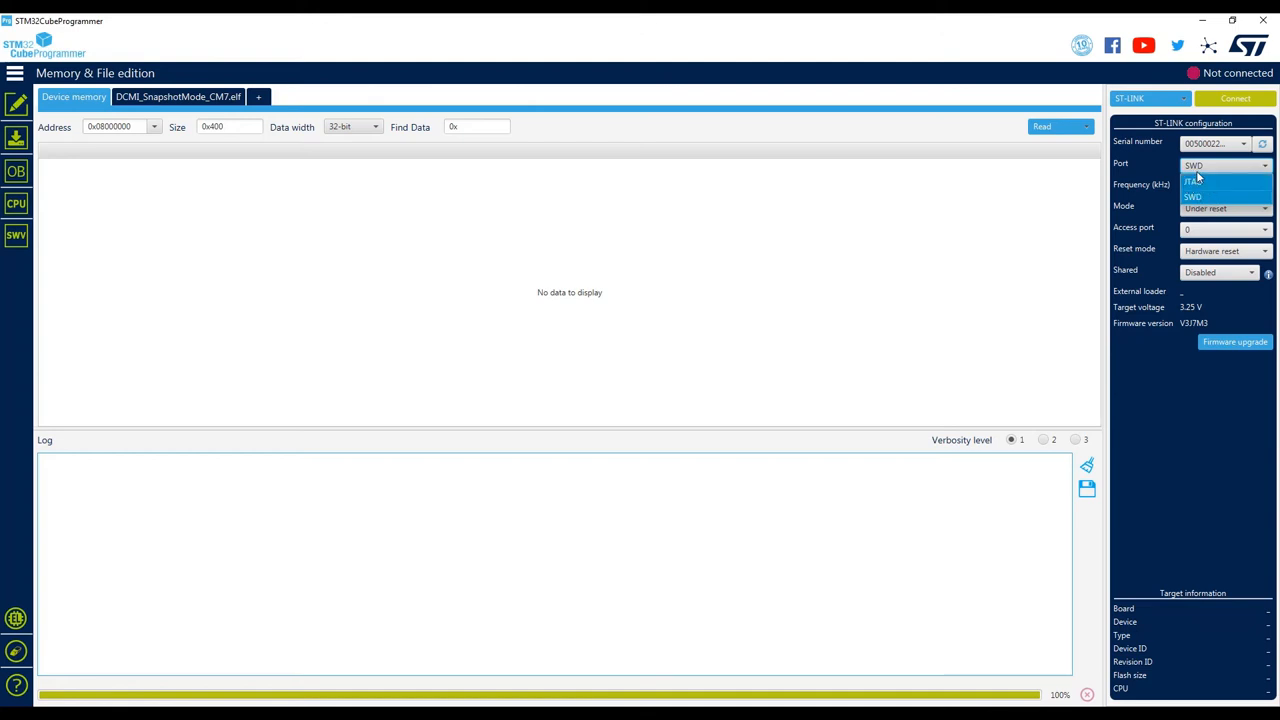
pyautogui.click(1193, 196)
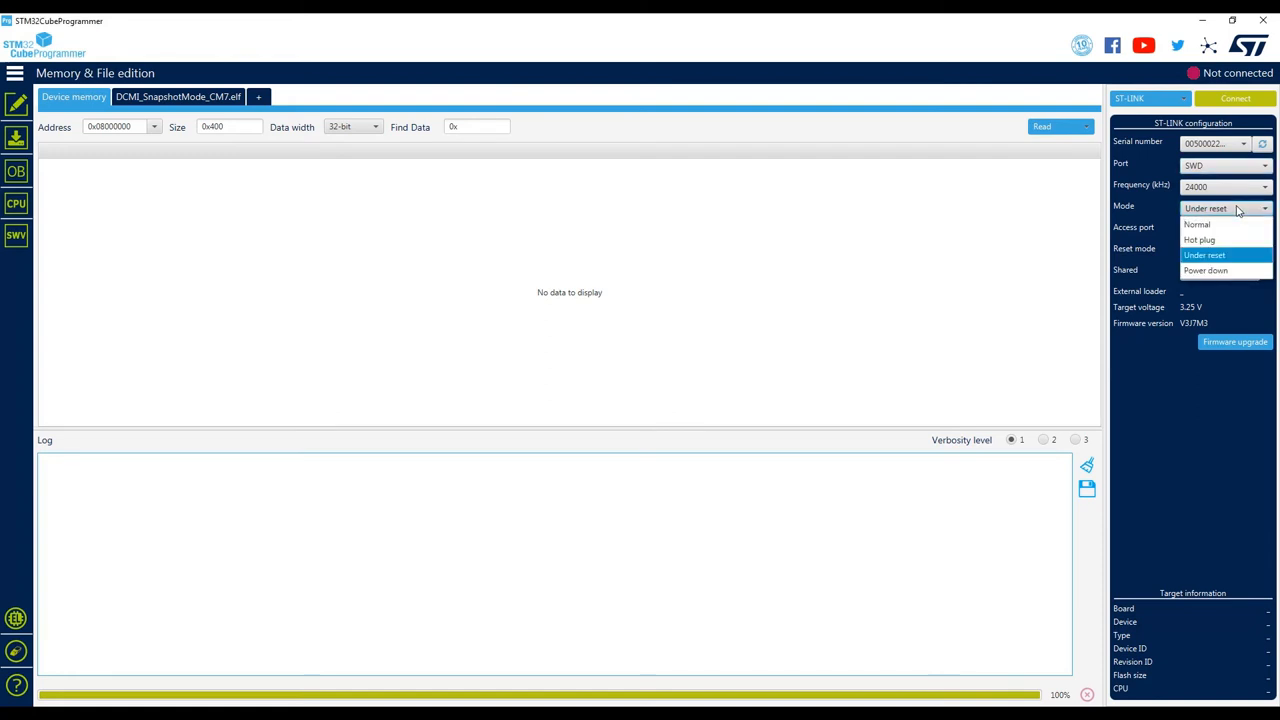
pyautogui.moveTo(1245, 224)
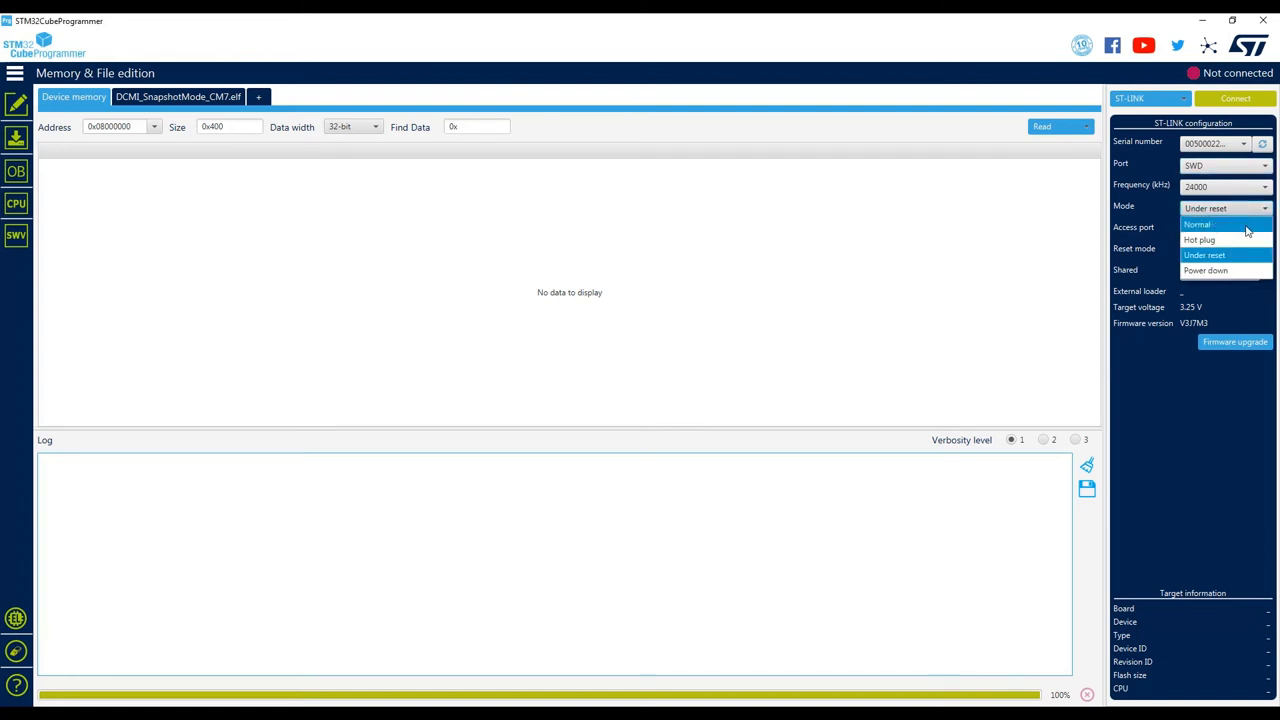
pyautogui.moveTo(1261, 231)
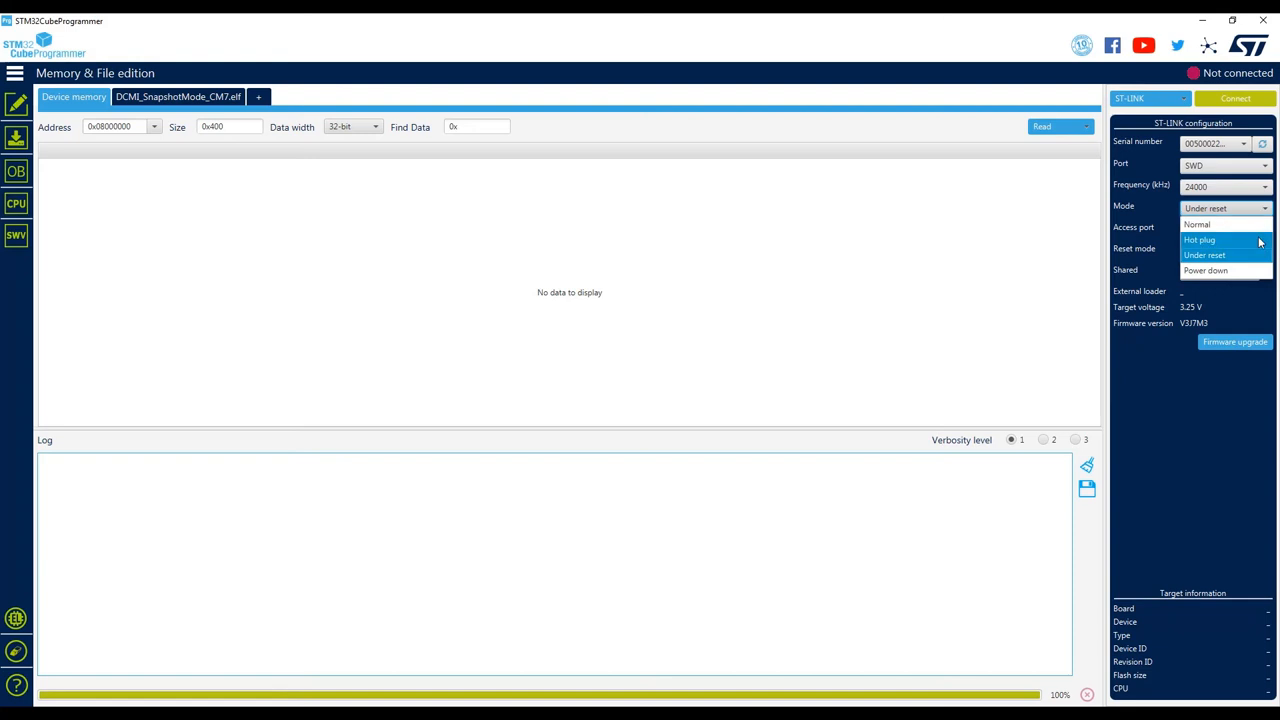
pyautogui.moveTo(1259, 245)
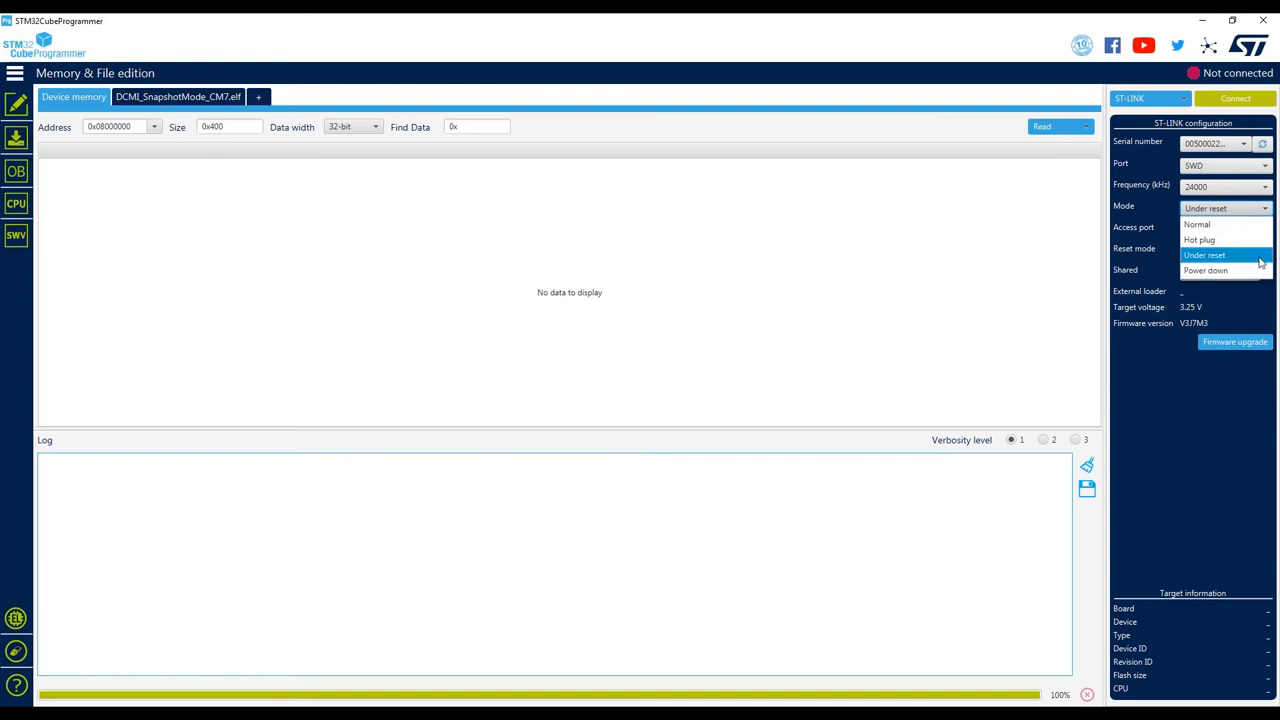
pyautogui.moveTo(1248, 348)
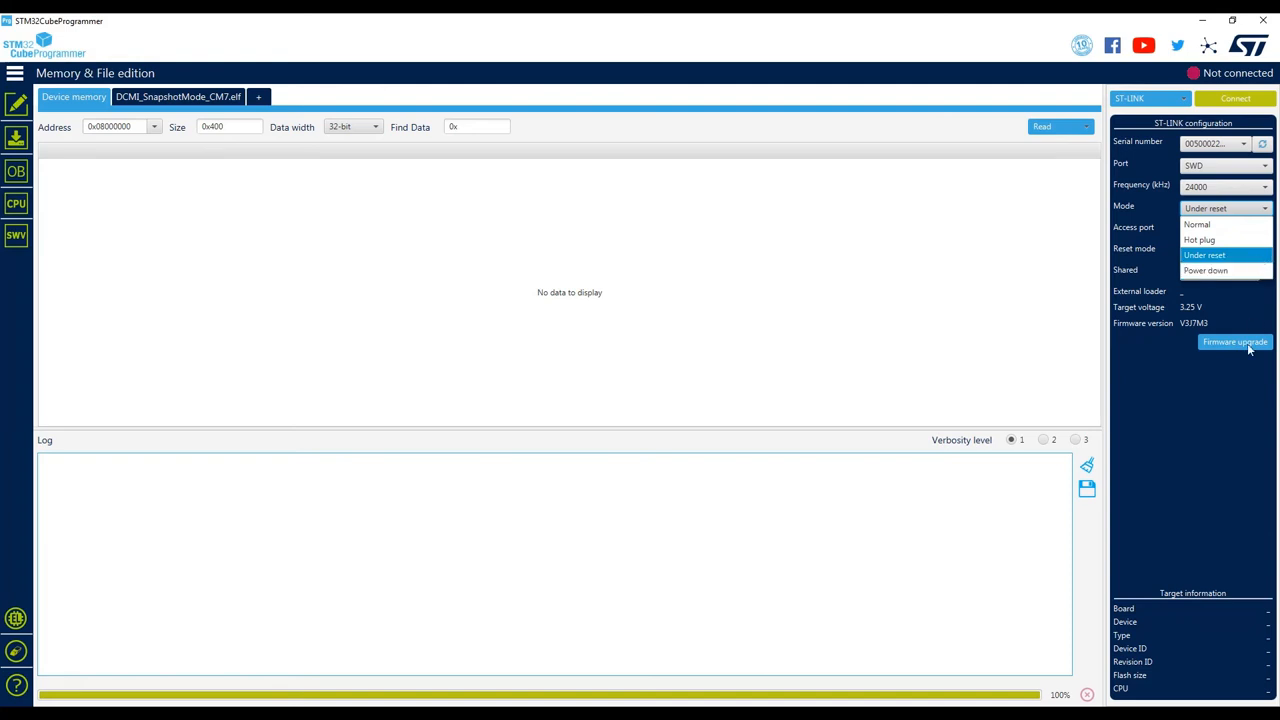
pyautogui.moveTo(1248, 501)
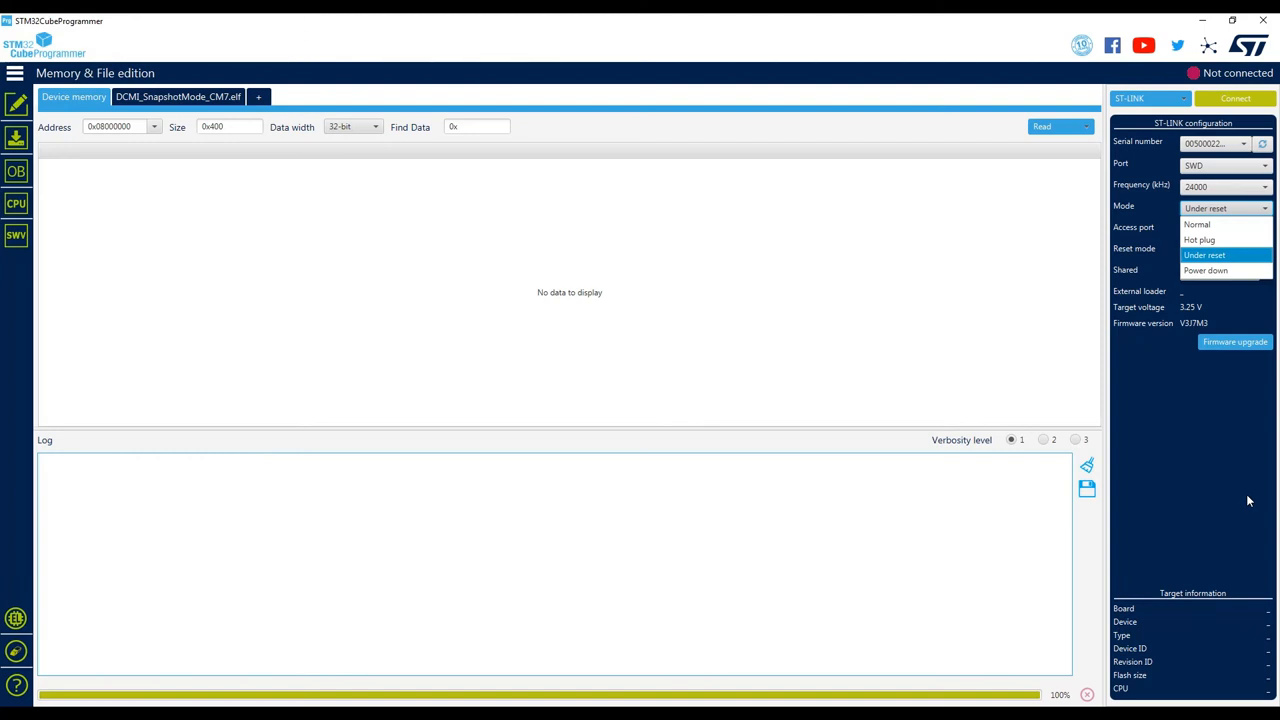
pyautogui.click(1204, 254)
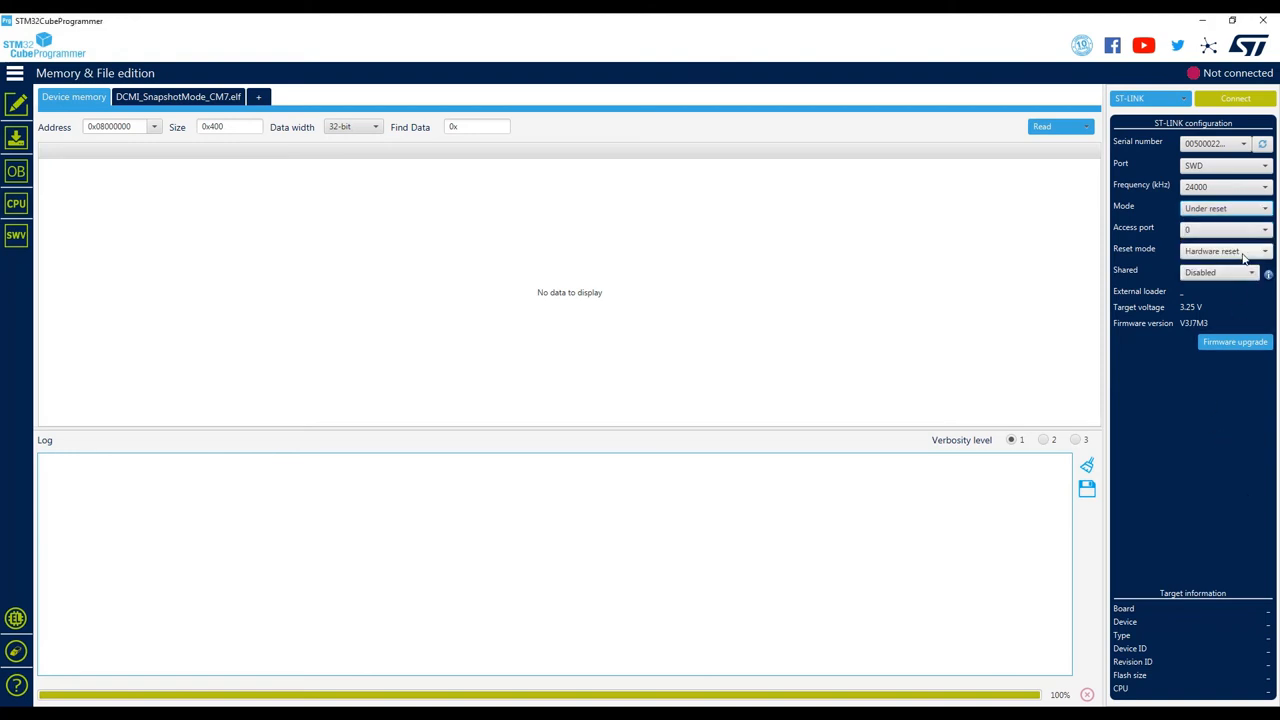
pyautogui.click(1264, 251)
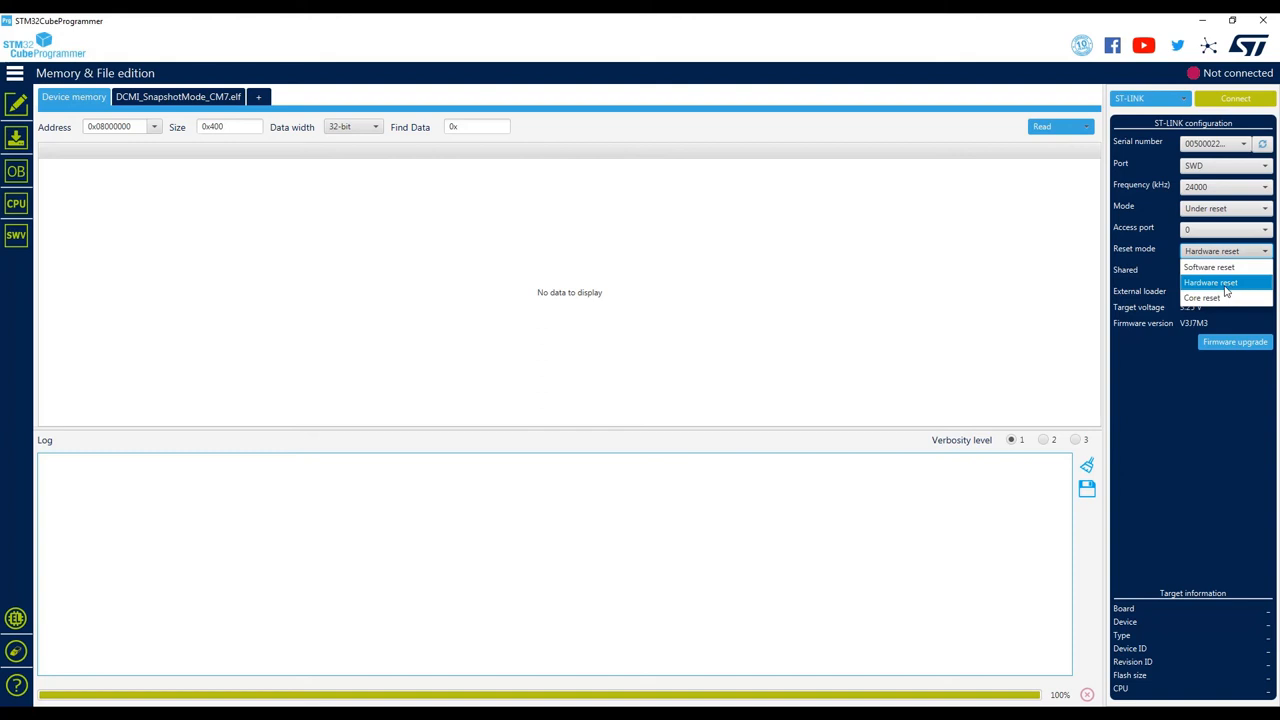
pyautogui.moveTo(1243, 296)
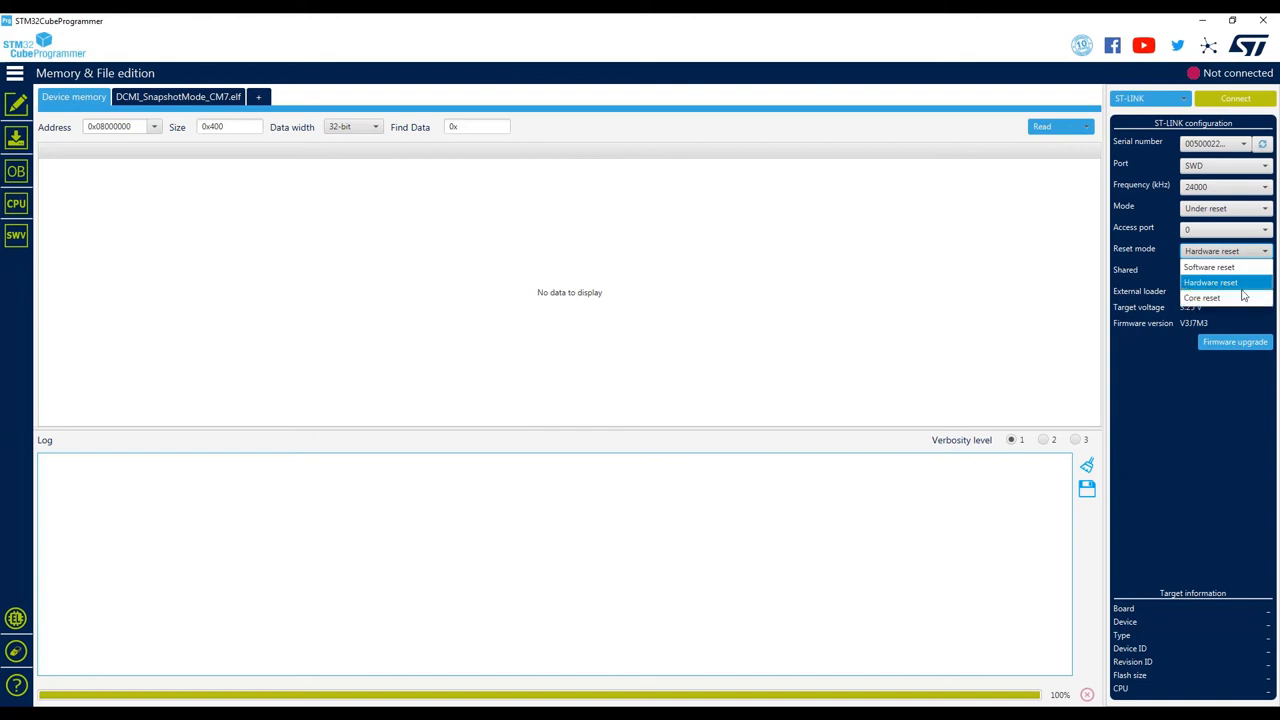
pyautogui.moveTo(1213, 290)
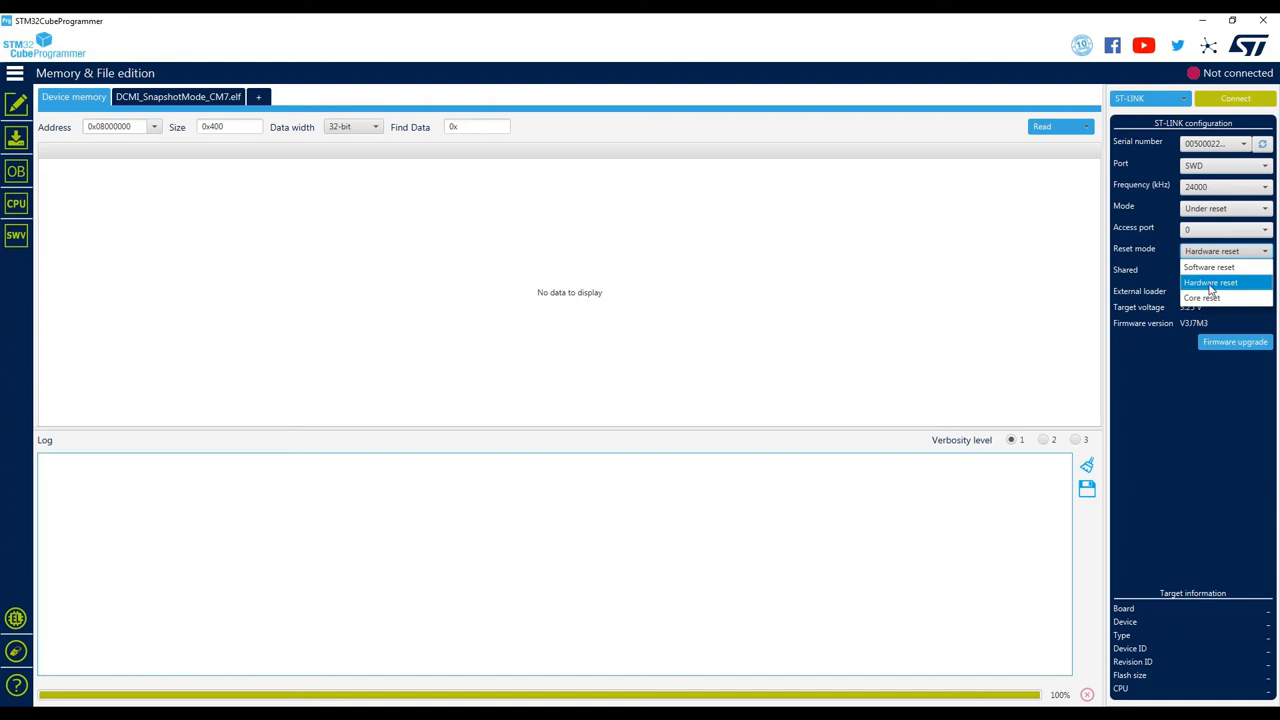
pyautogui.click(1211, 282)
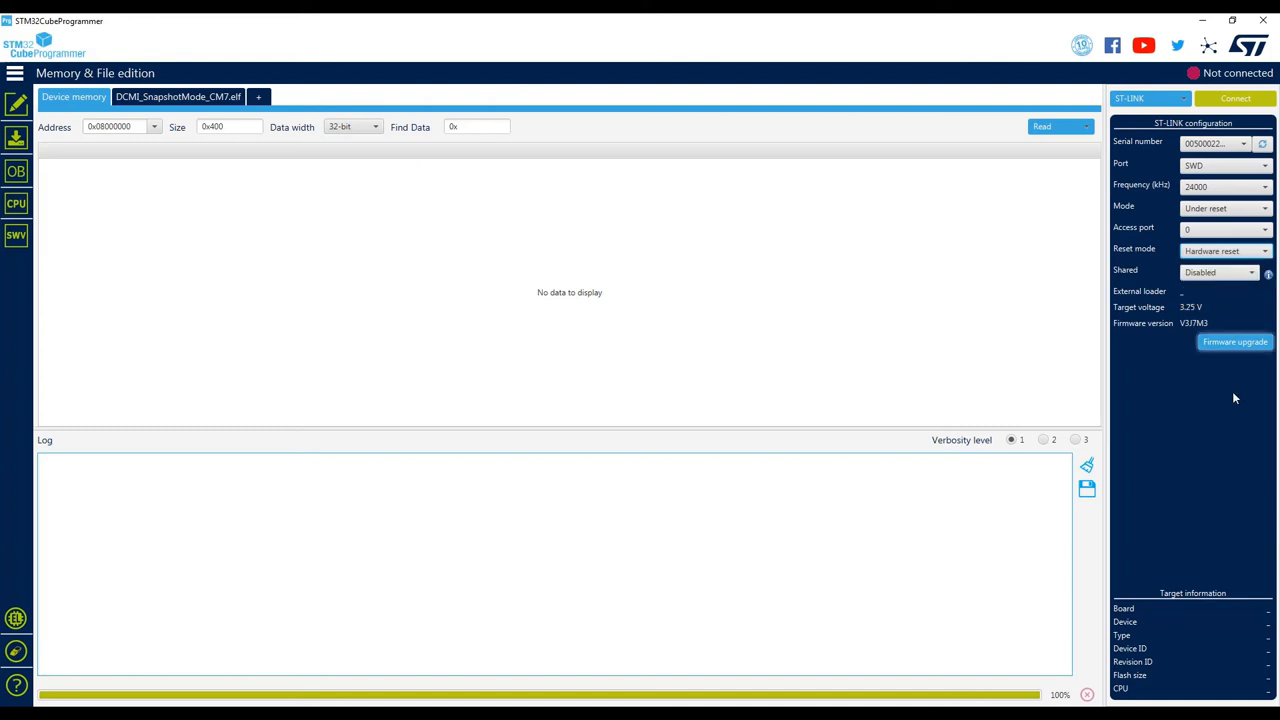
pyautogui.moveTo(1231, 508)
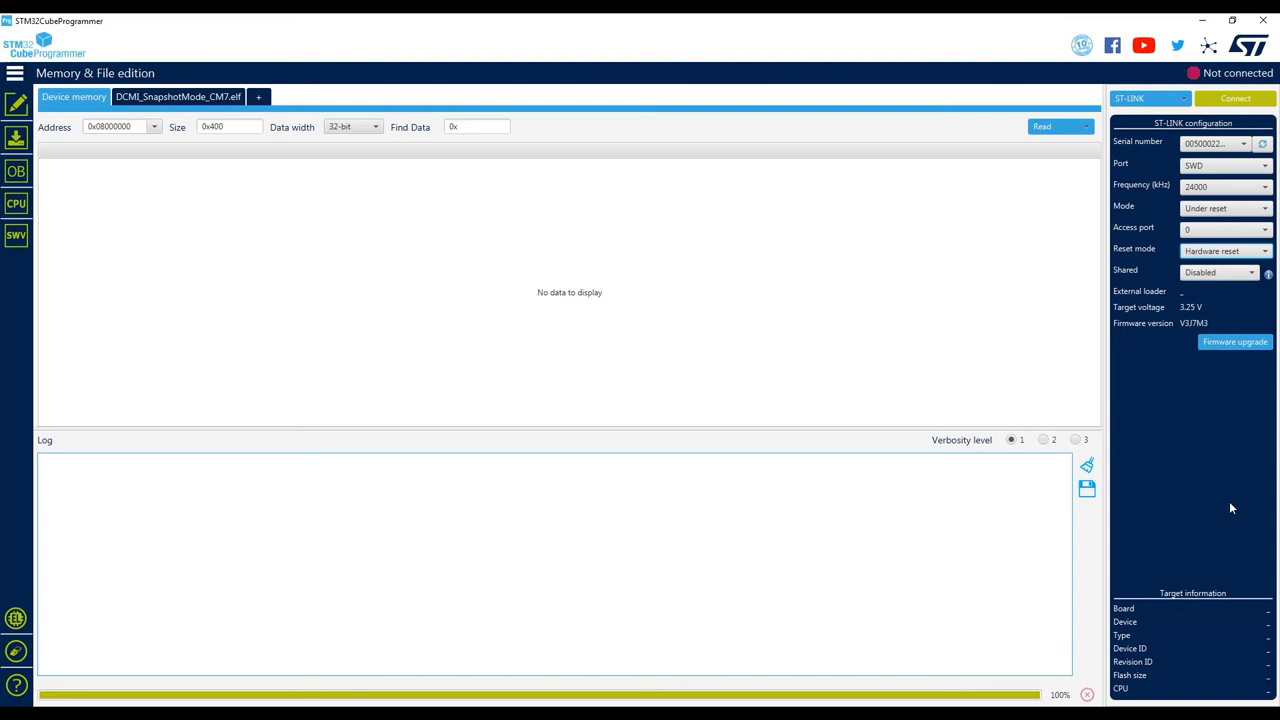
pyautogui.click(1264, 186)
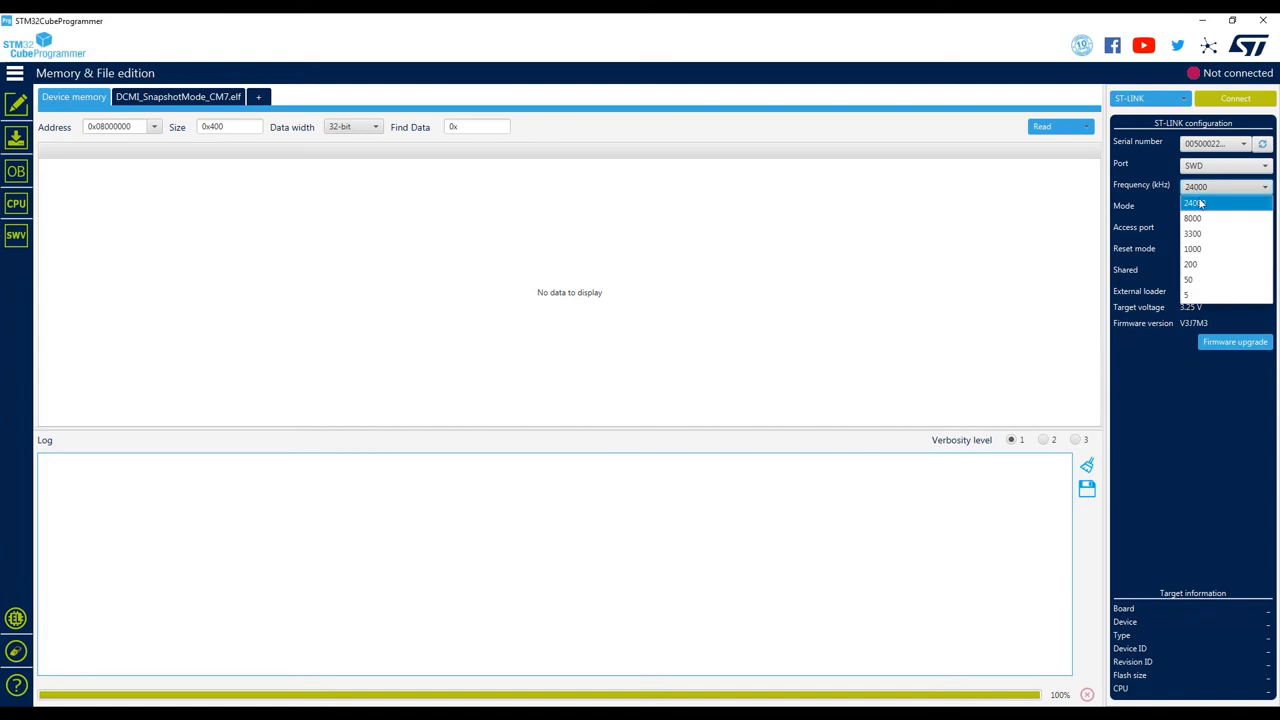
pyautogui.click(1196, 187)
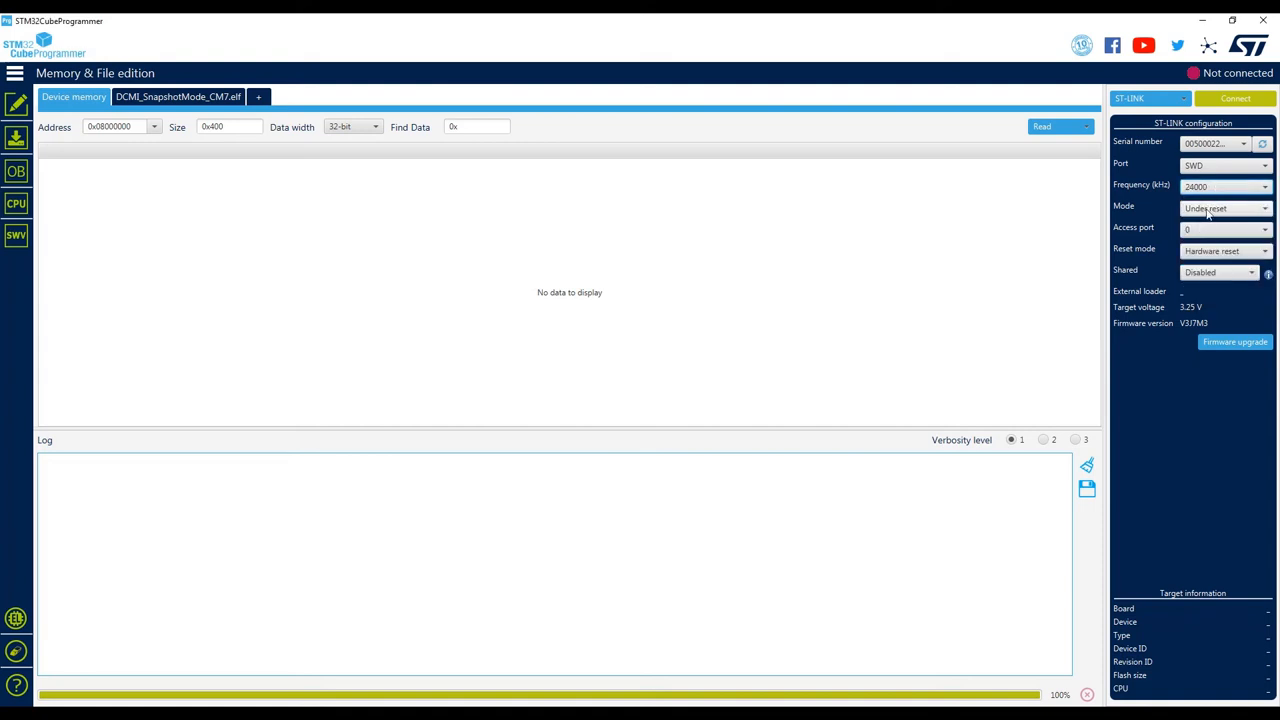
pyautogui.click(1263, 229)
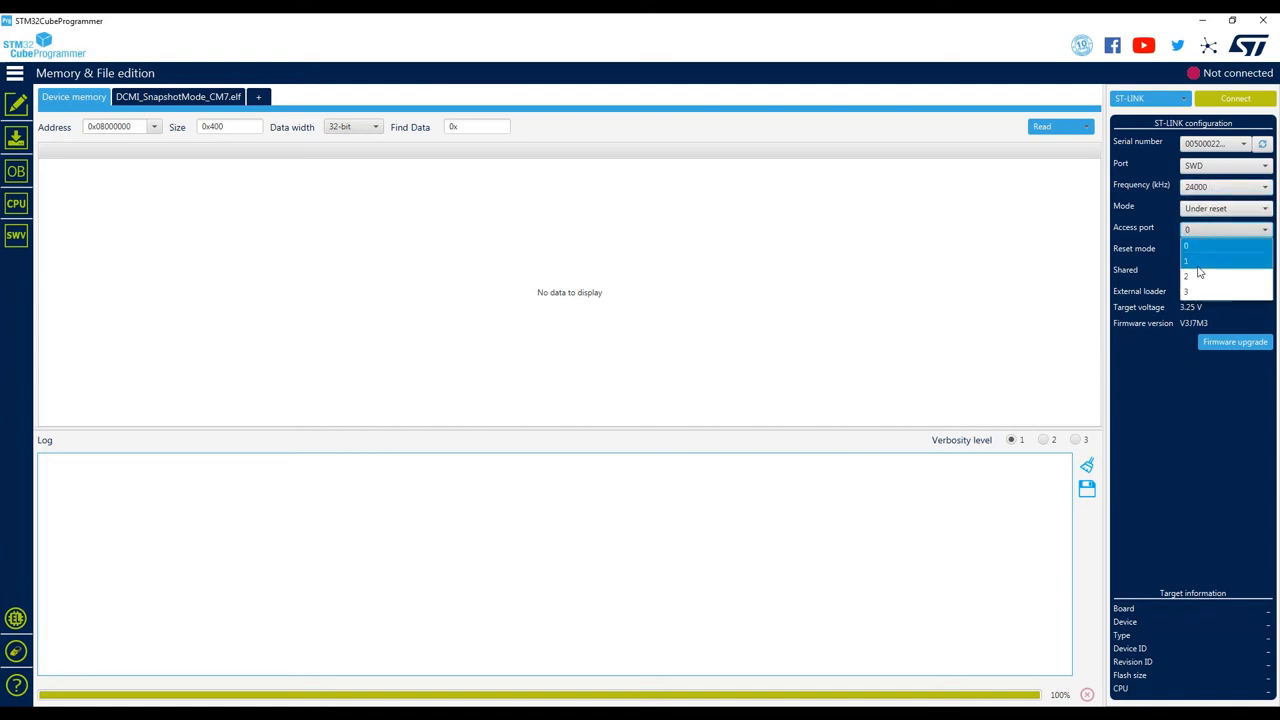
pyautogui.click(1211, 251)
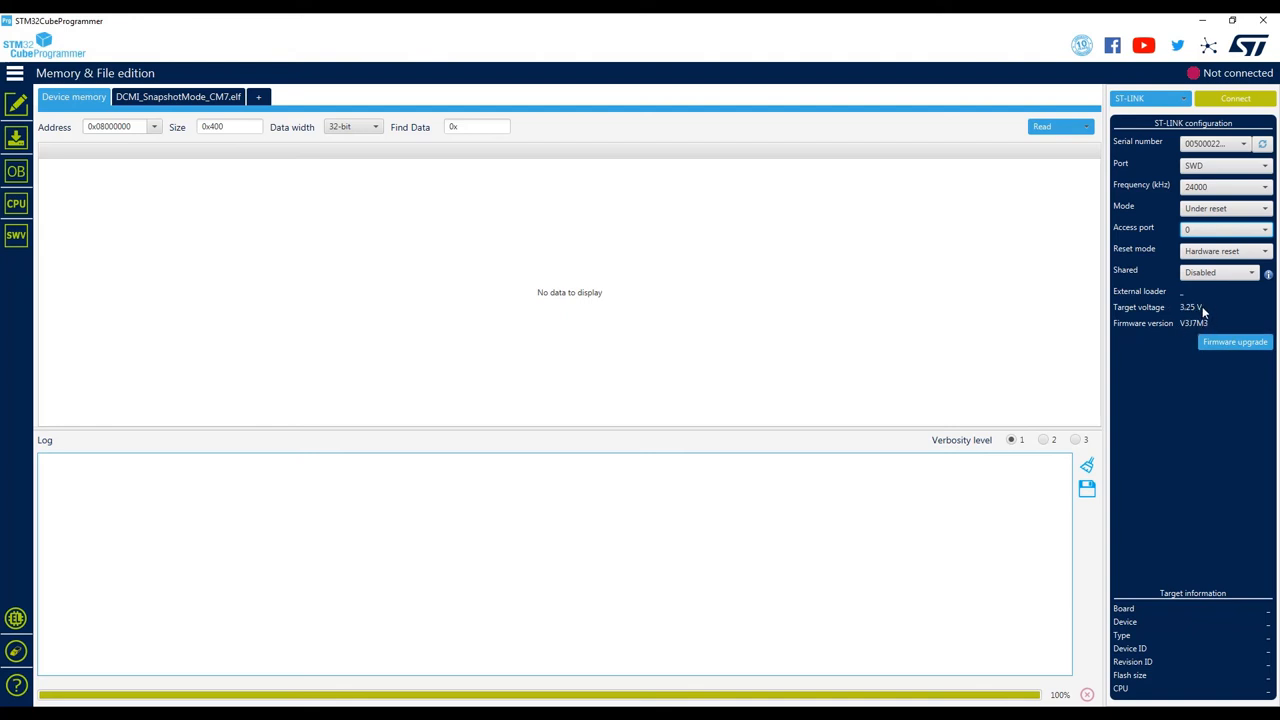
pyautogui.moveTo(1234, 342)
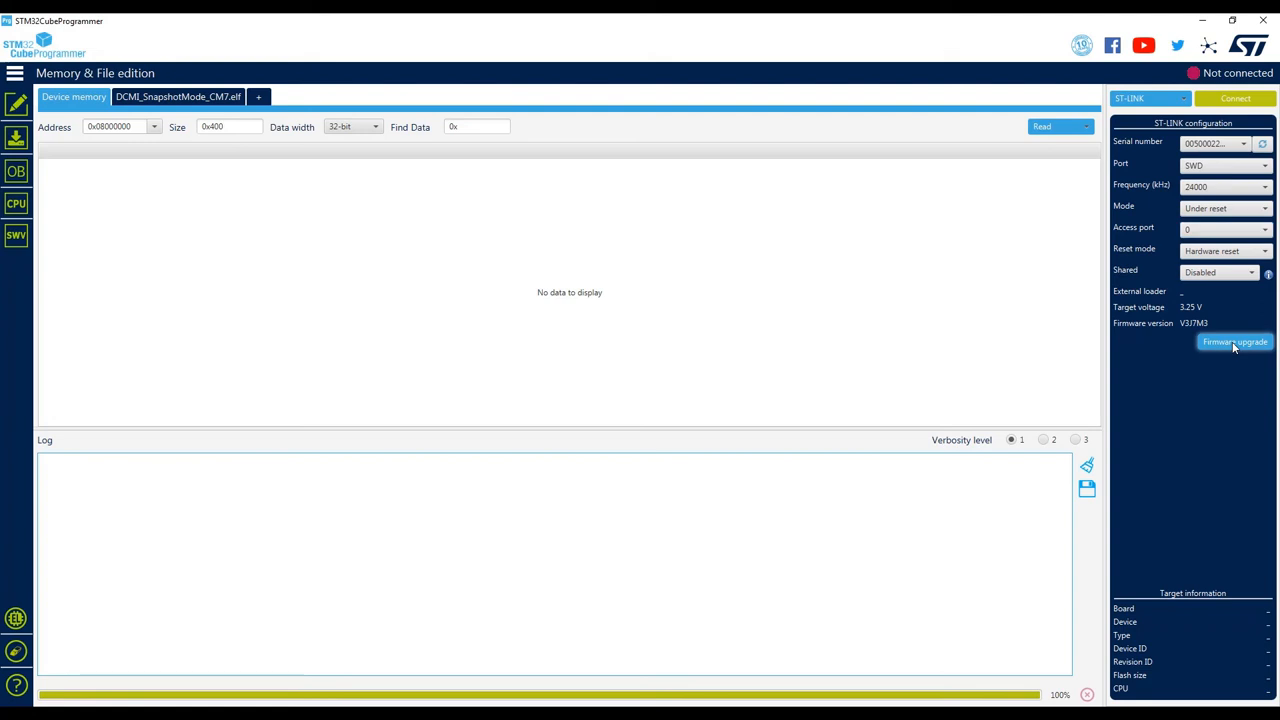
# Check the ST-LINK probe firmware version, then read 1024 bytes of flash from 0x08000000
pyautogui.click(1234, 342)
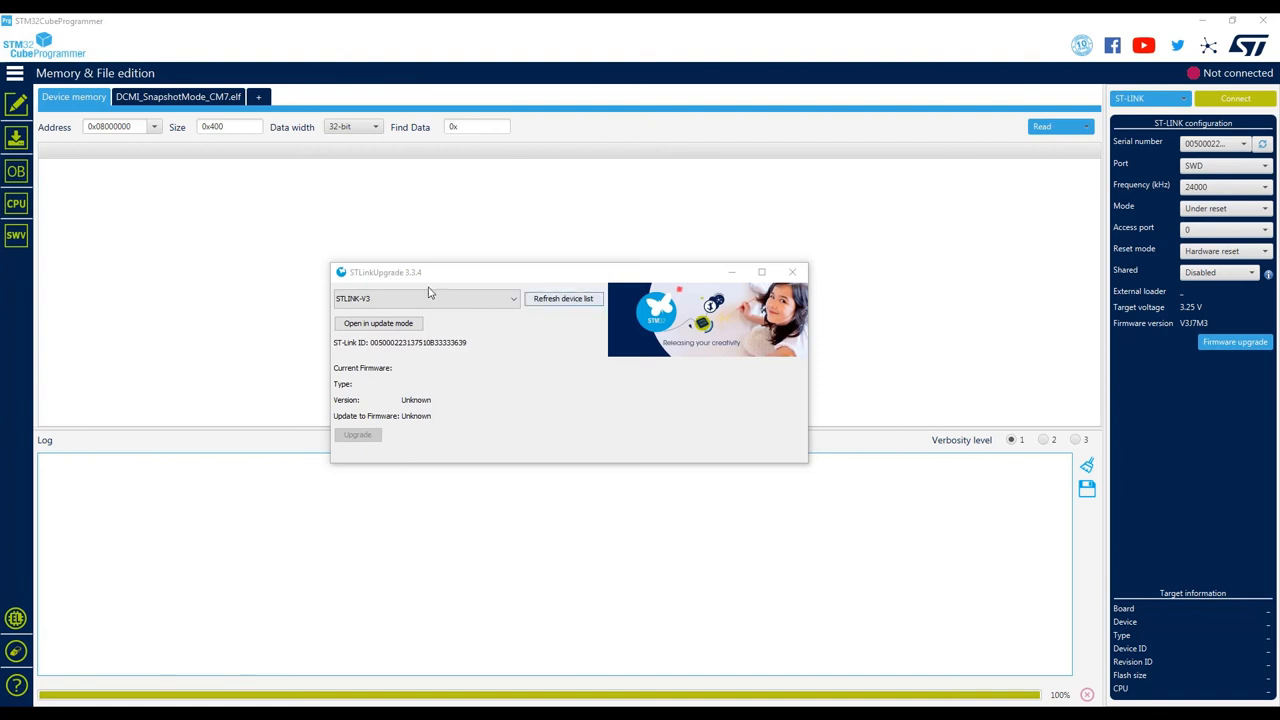
pyautogui.click(563, 298)
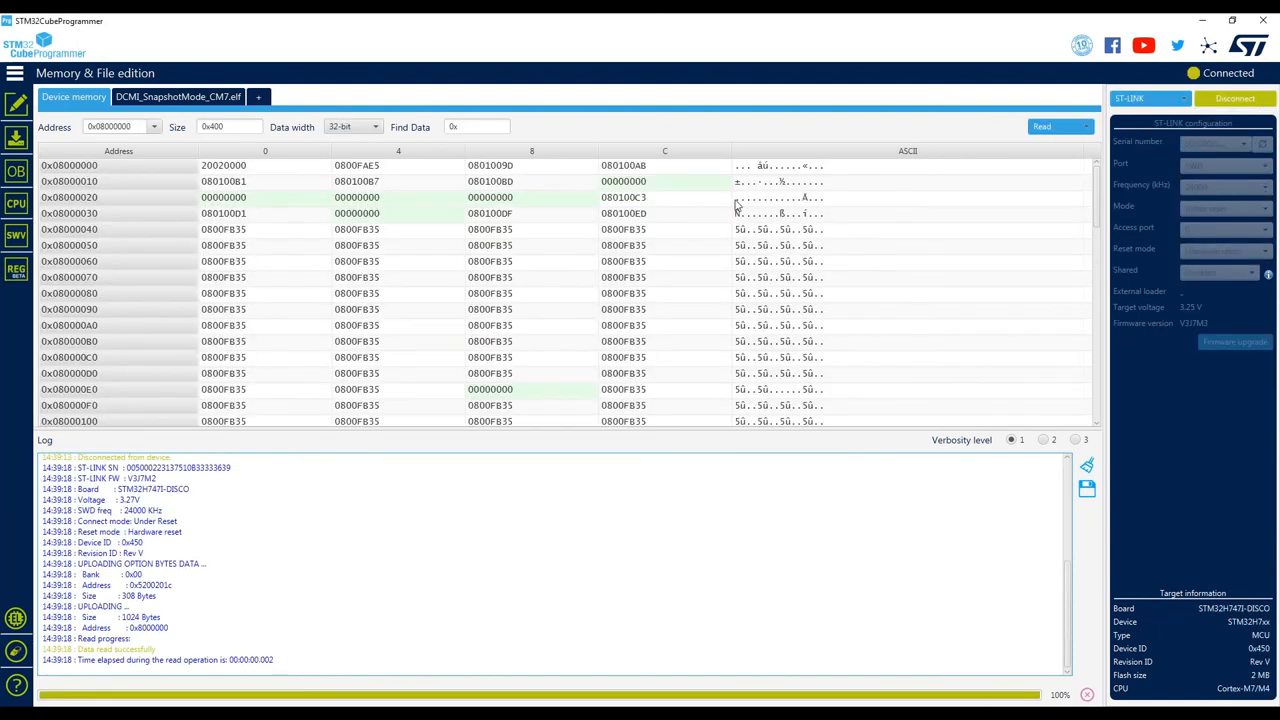
pyautogui.moveTo(1170, 476)
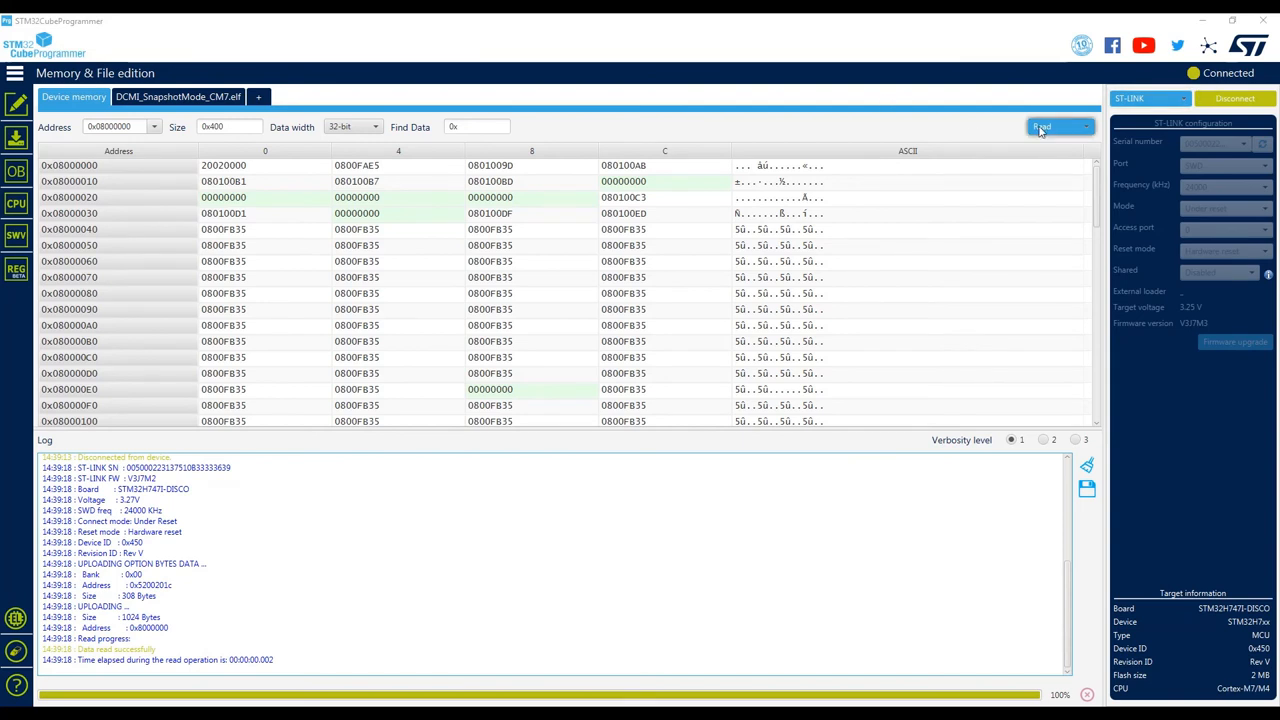
pyautogui.click(1058, 126)
pyautogui.write('5')
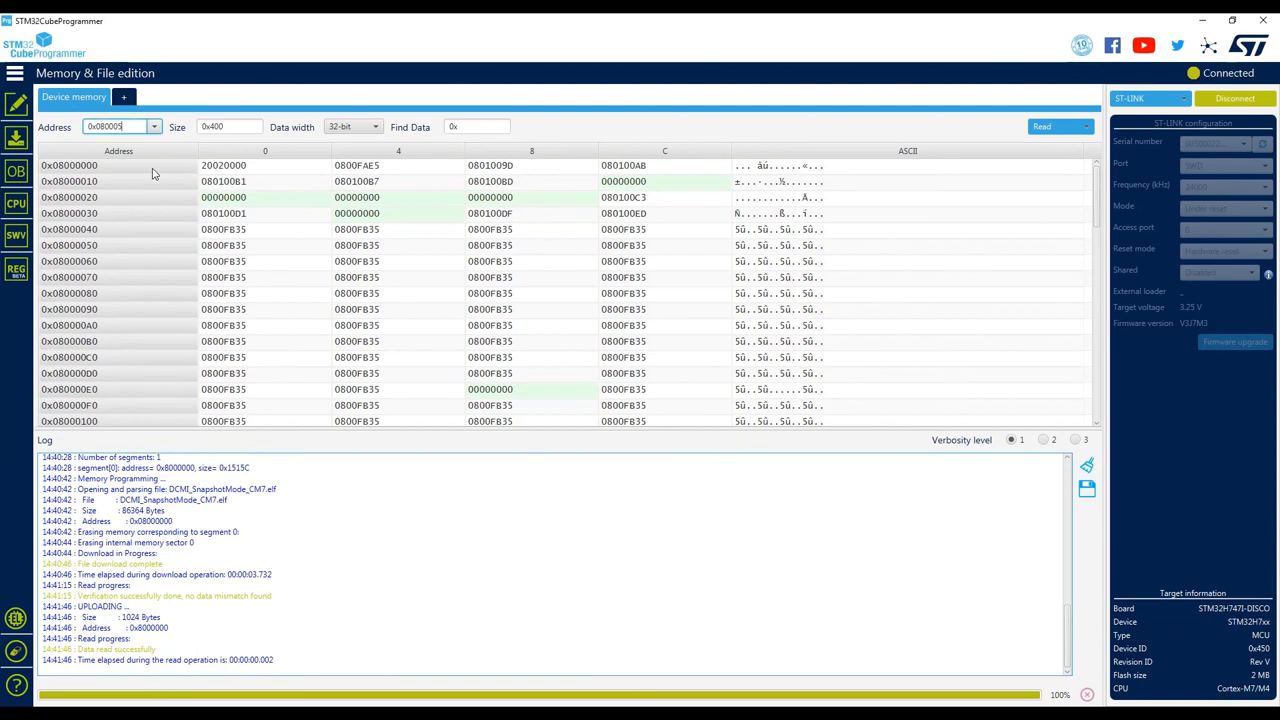
# Read memory from 0x08000500 and save the dump as ExtractedMemory.bin
pyautogui.click(1041, 126)
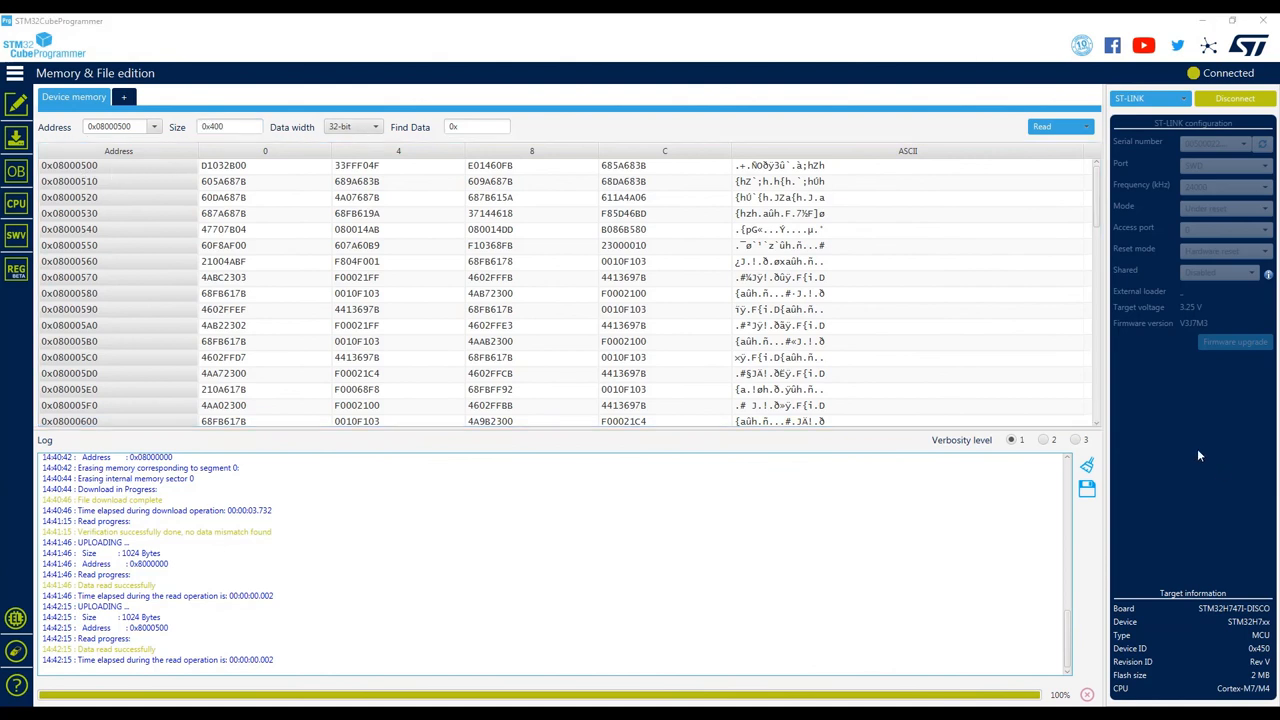
pyautogui.click(1080, 126)
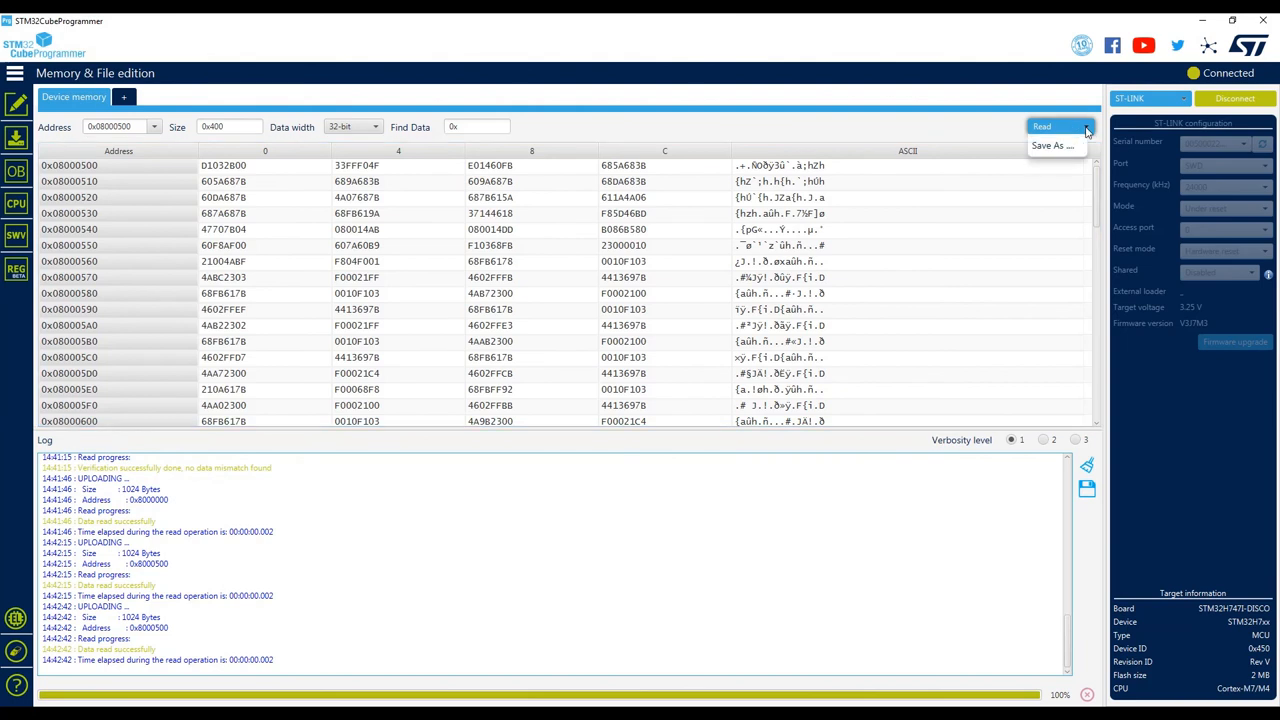
pyautogui.click(1051, 145)
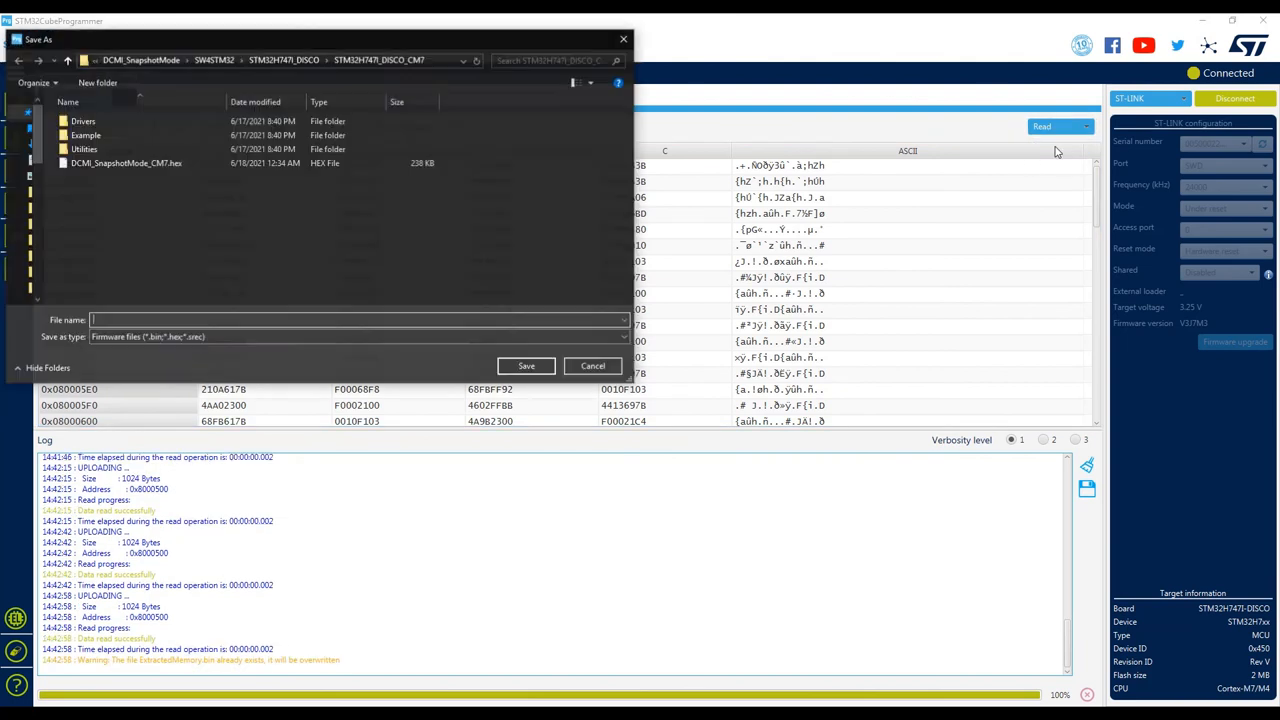
pyautogui.write('ExtractedMemory.bin')
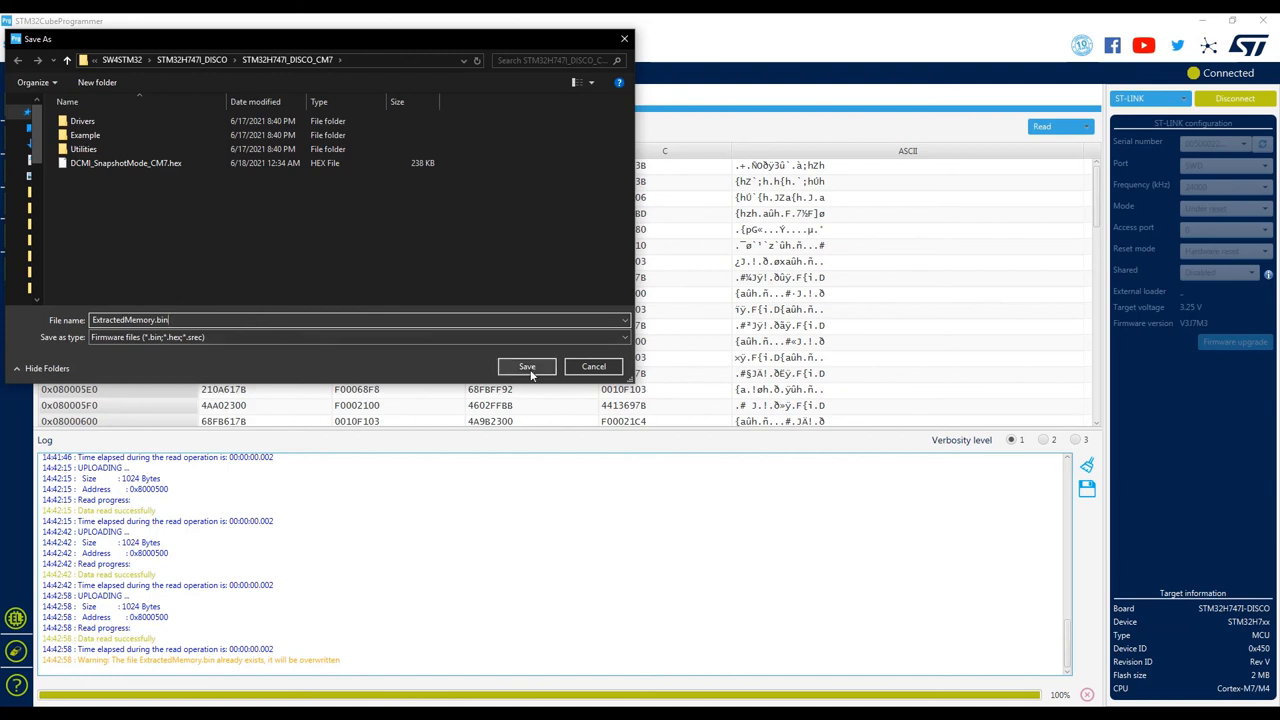
pyautogui.click(527, 366)
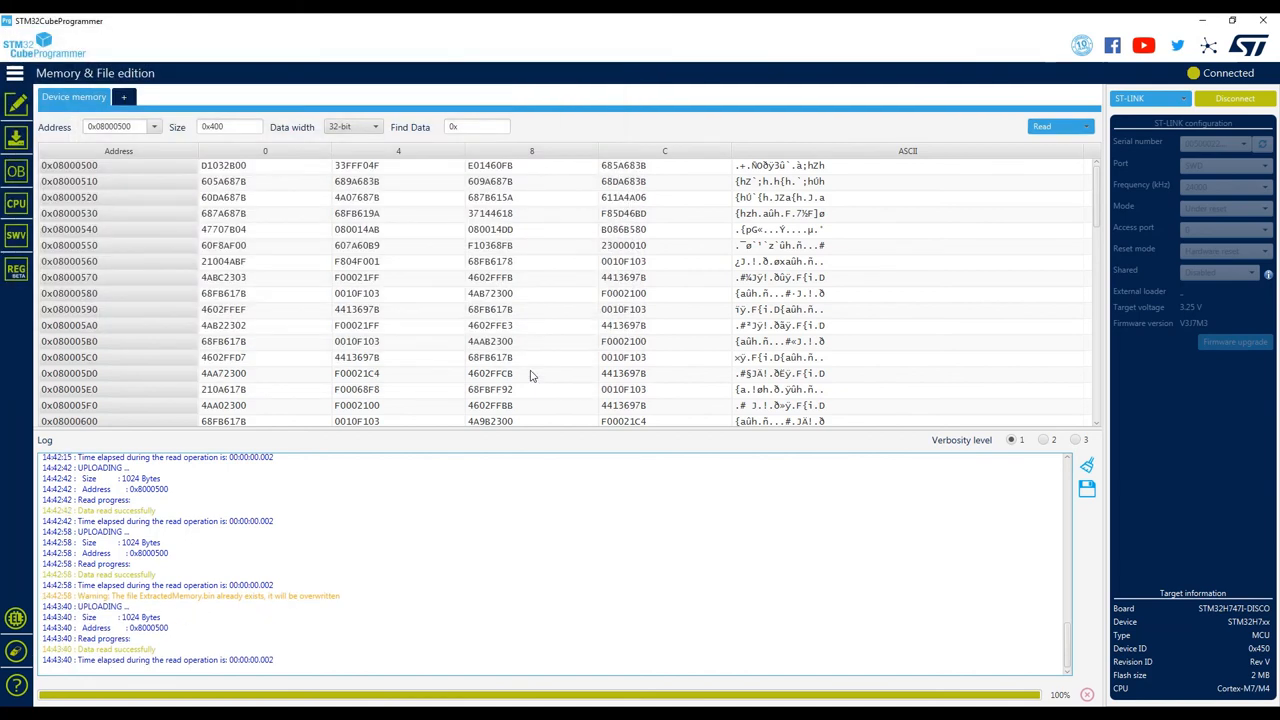
pyautogui.moveTo(667, 318)
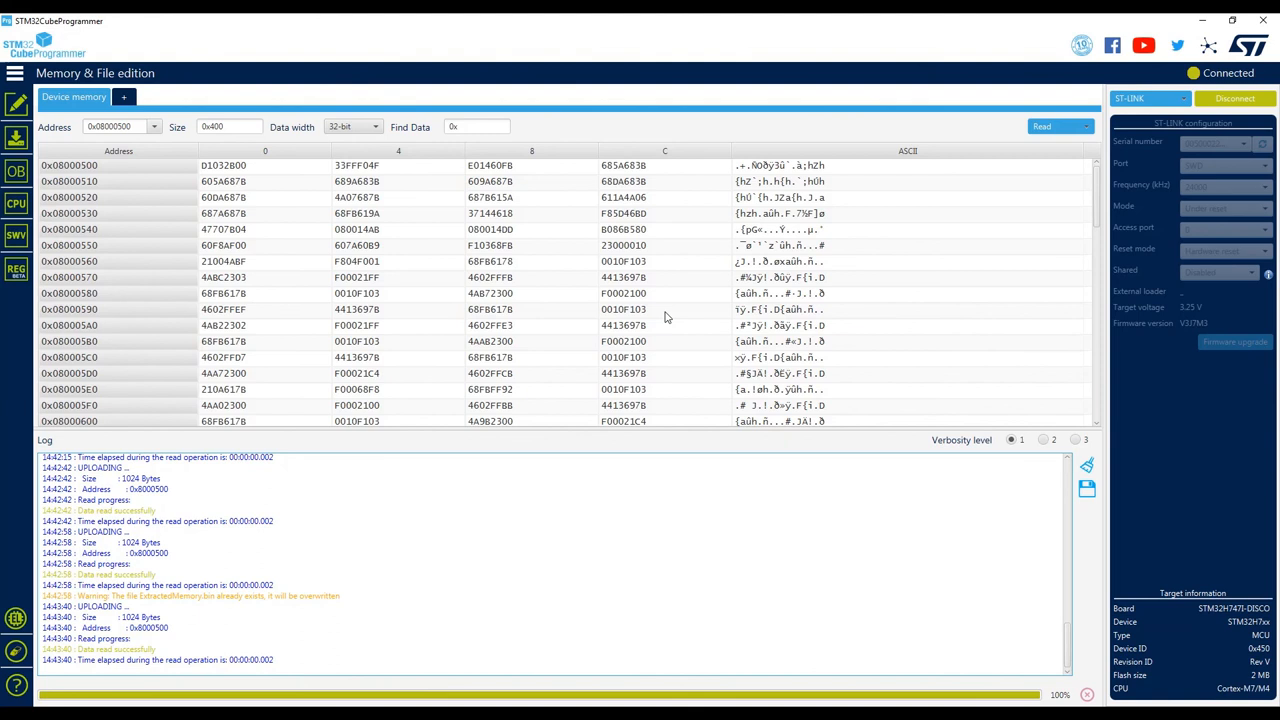
# Reopen DCMI_SnapshotMode_CM7.elf and download it to the board's flash
pyautogui.click(123, 96)
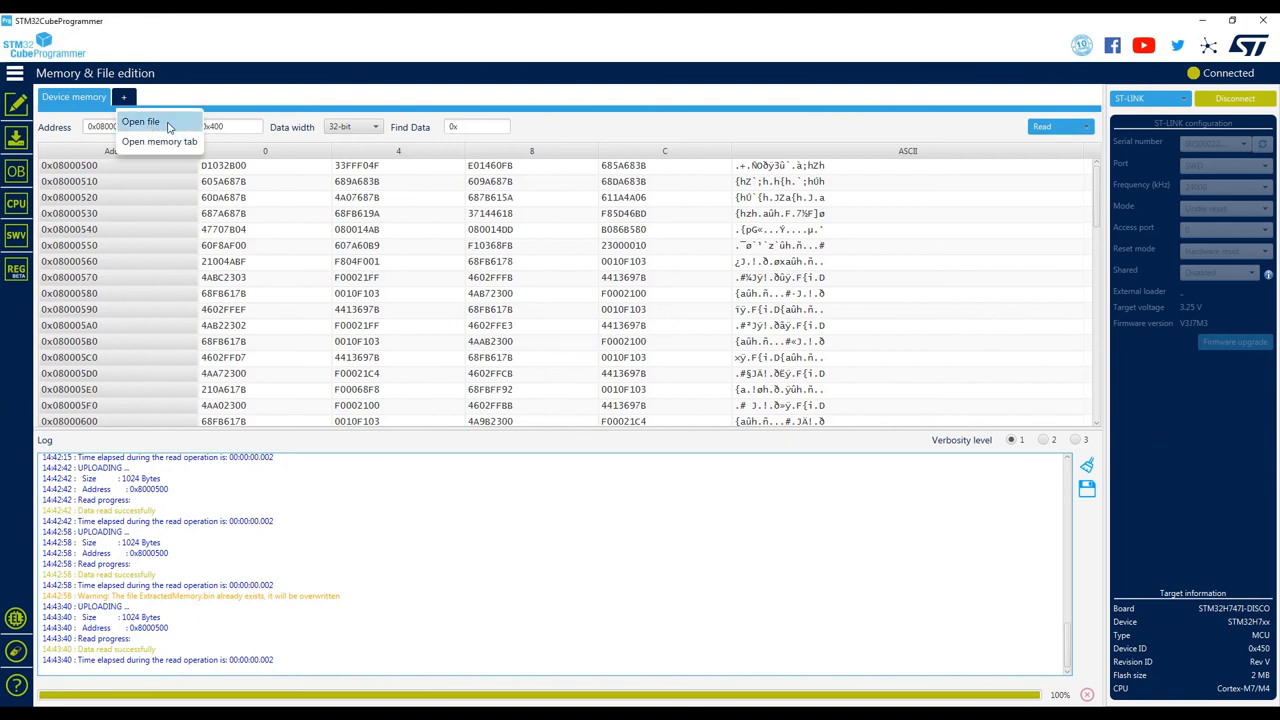
pyautogui.click(140, 121)
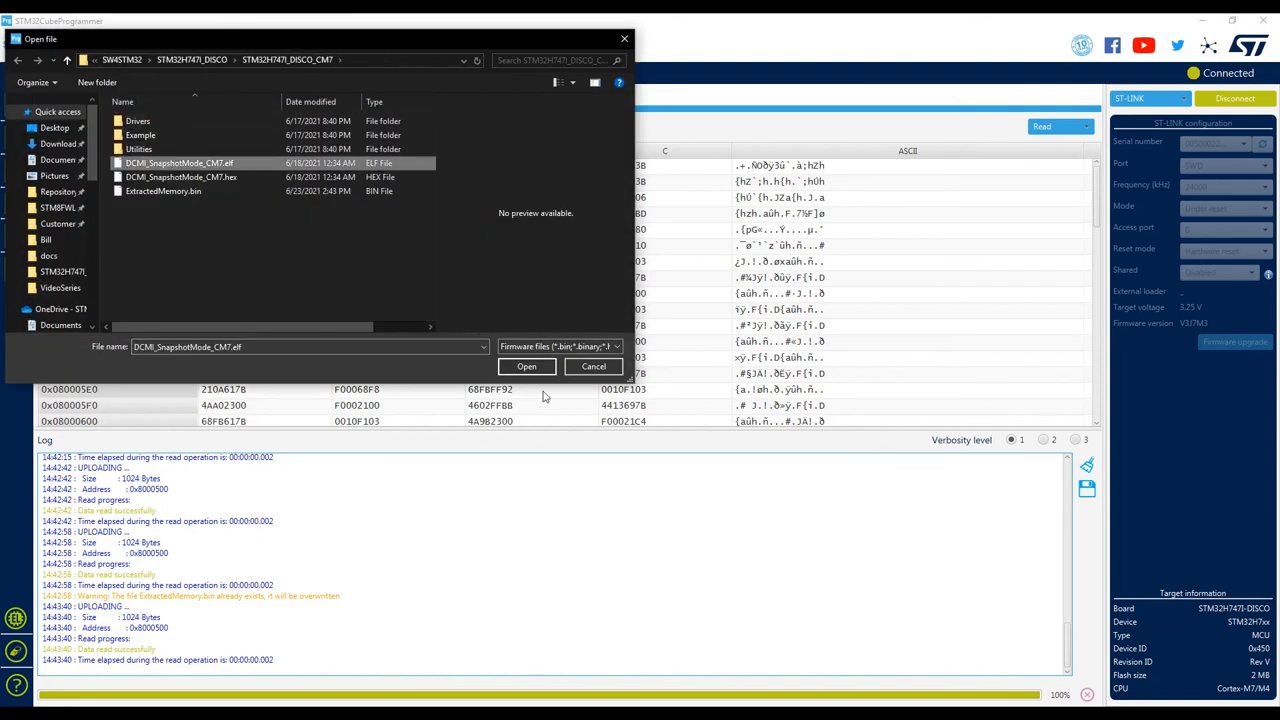
pyautogui.click(526, 366)
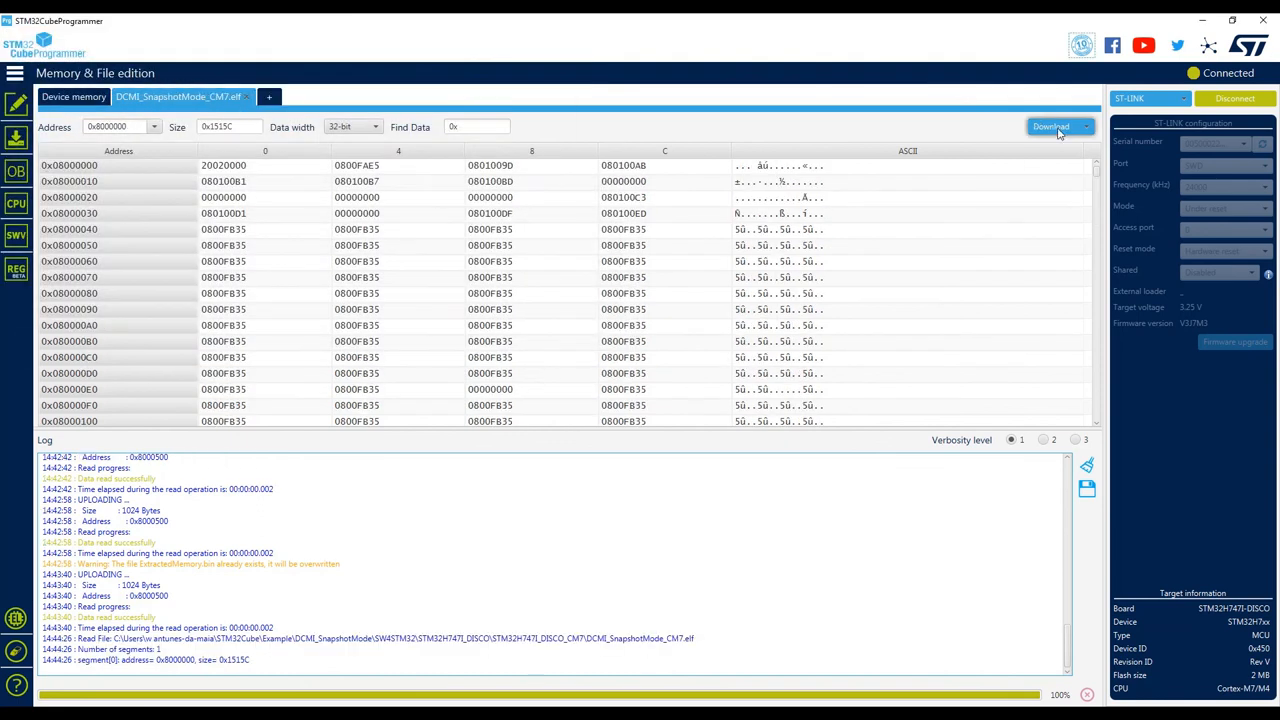
pyautogui.click(1050, 126)
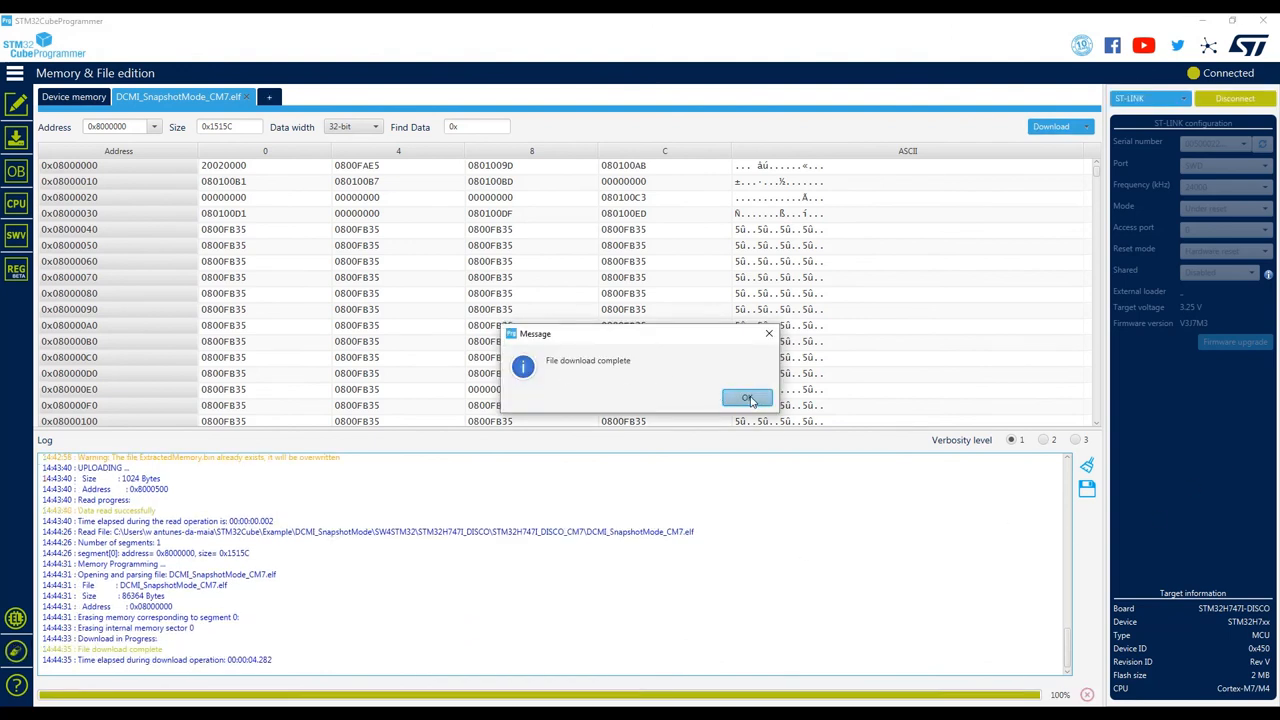
pyautogui.click(748, 398)
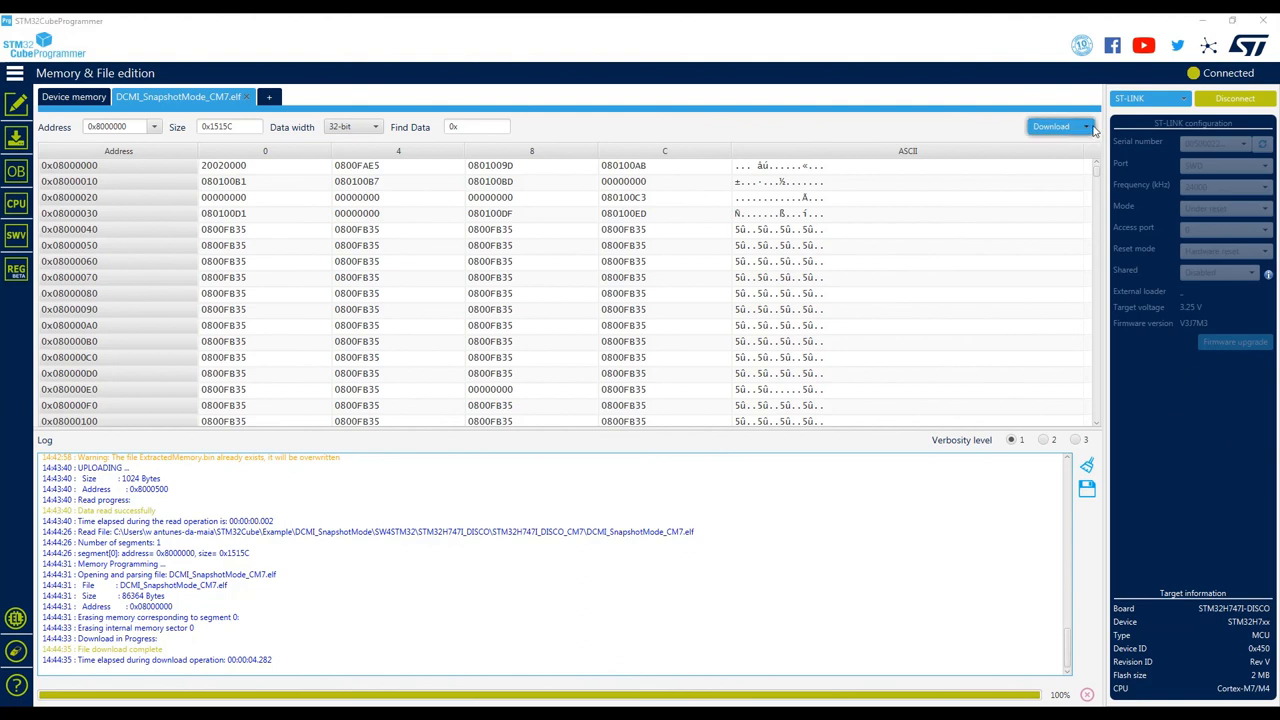
# Verify the board flash against the ELF file, confirming no data mismatch
pyautogui.click(1086, 126)
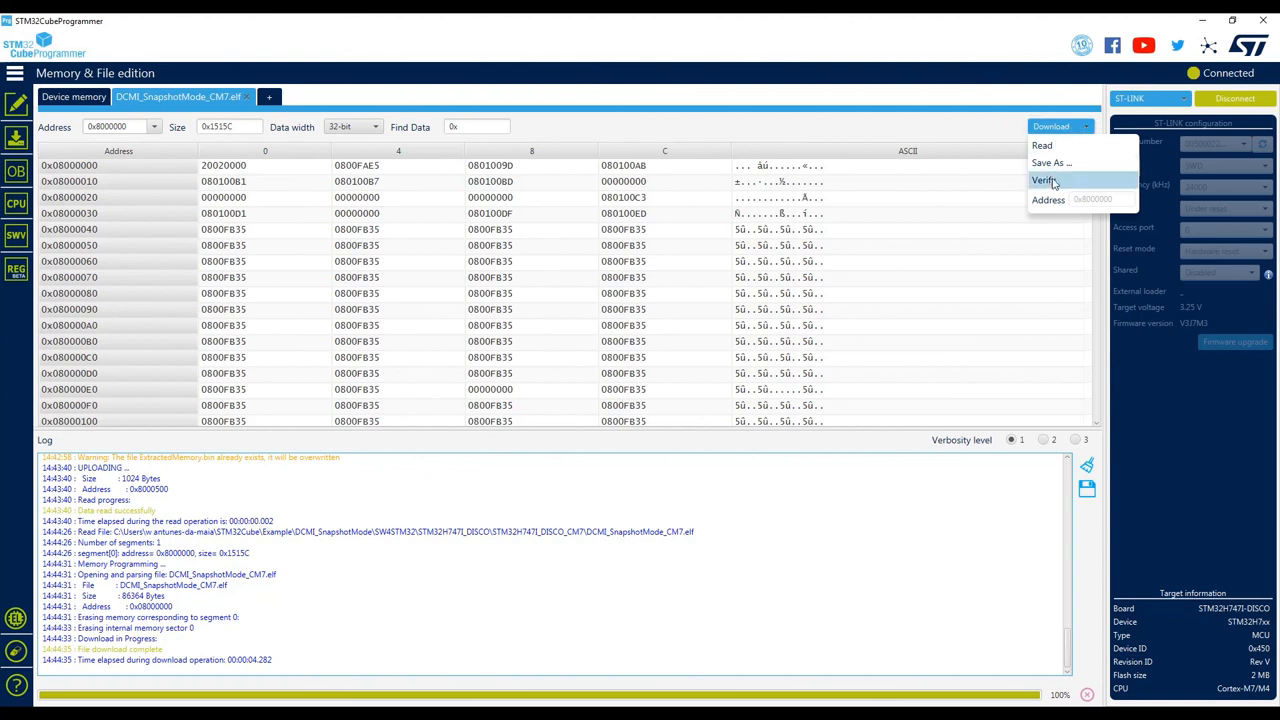
pyautogui.click(1043, 180)
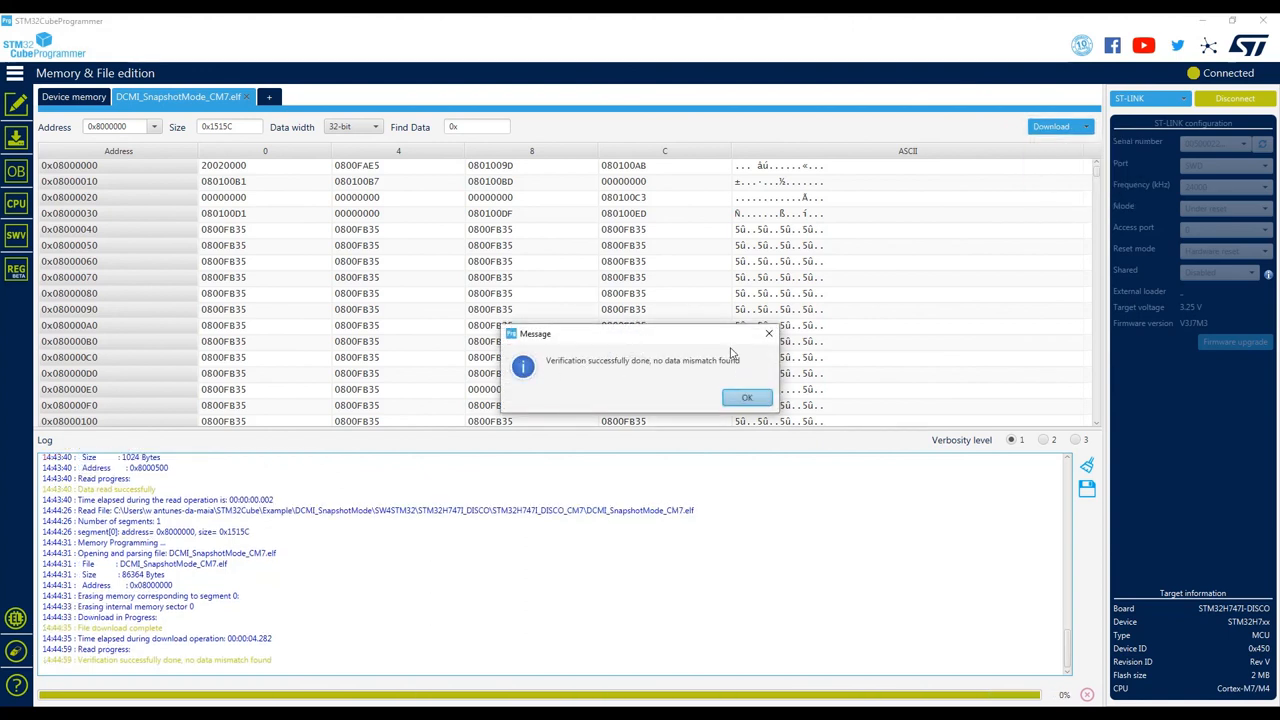
pyautogui.moveTo(746, 398)
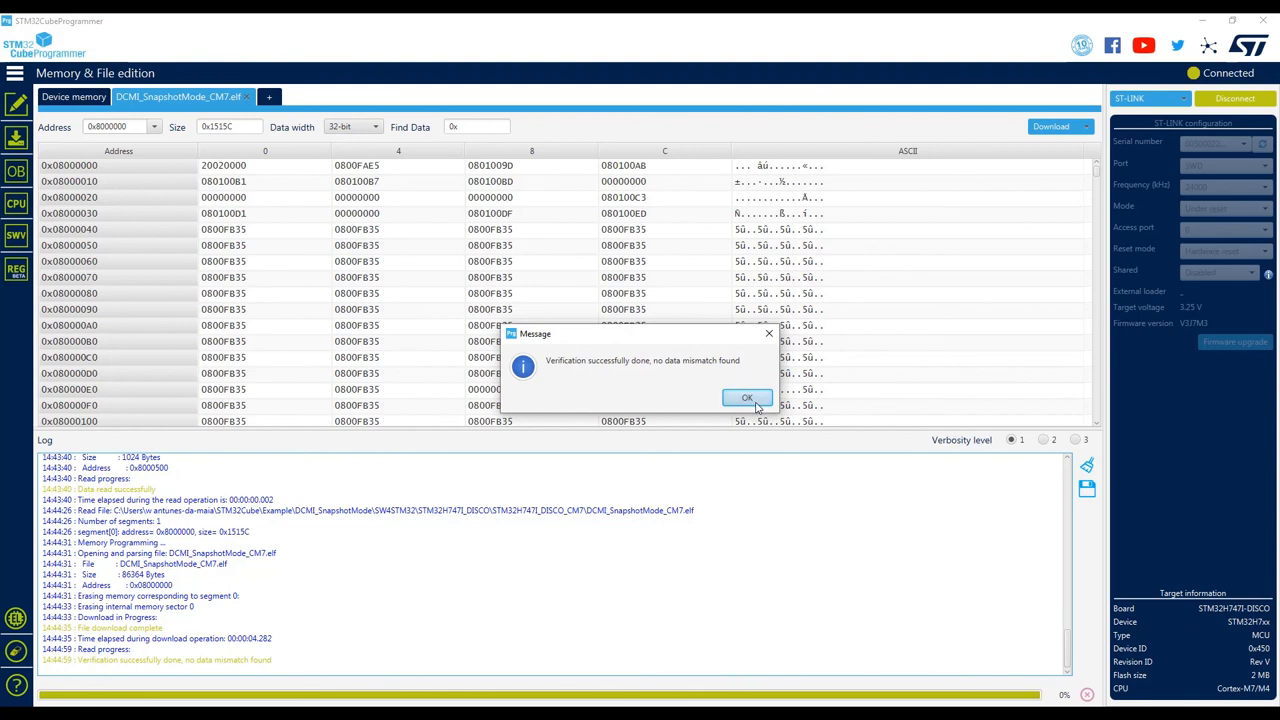
pyautogui.click(747, 397)
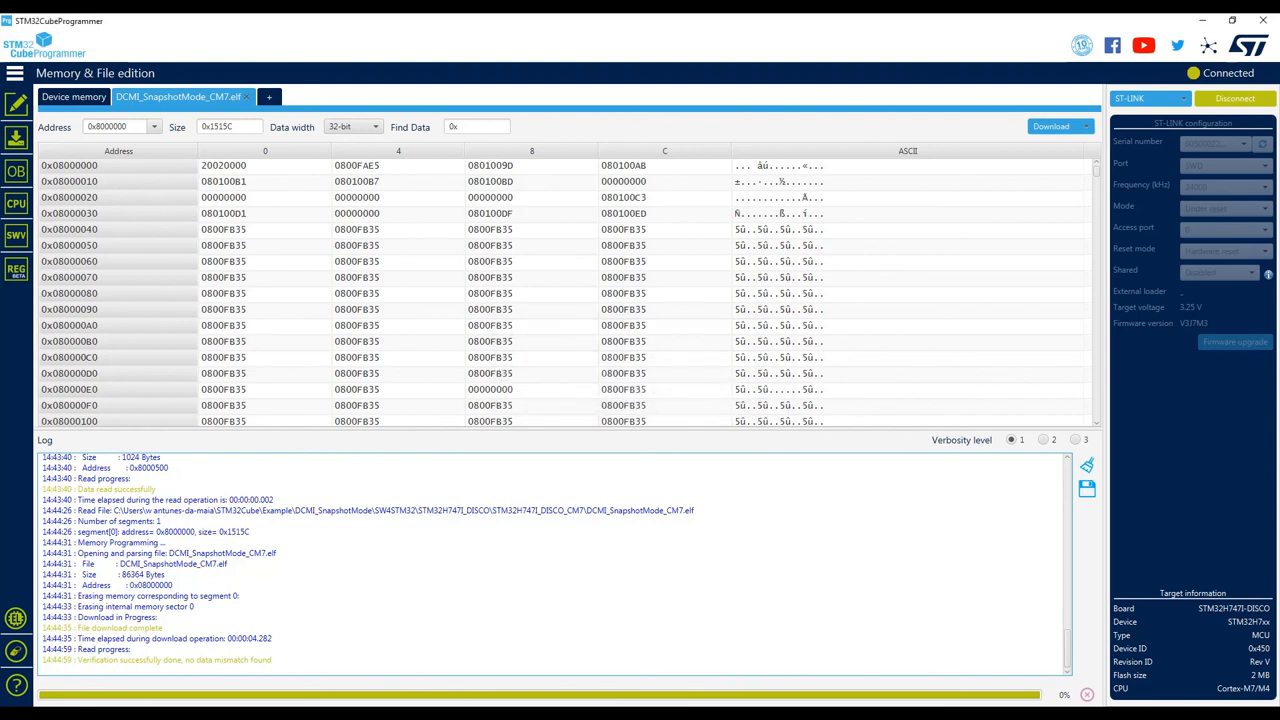